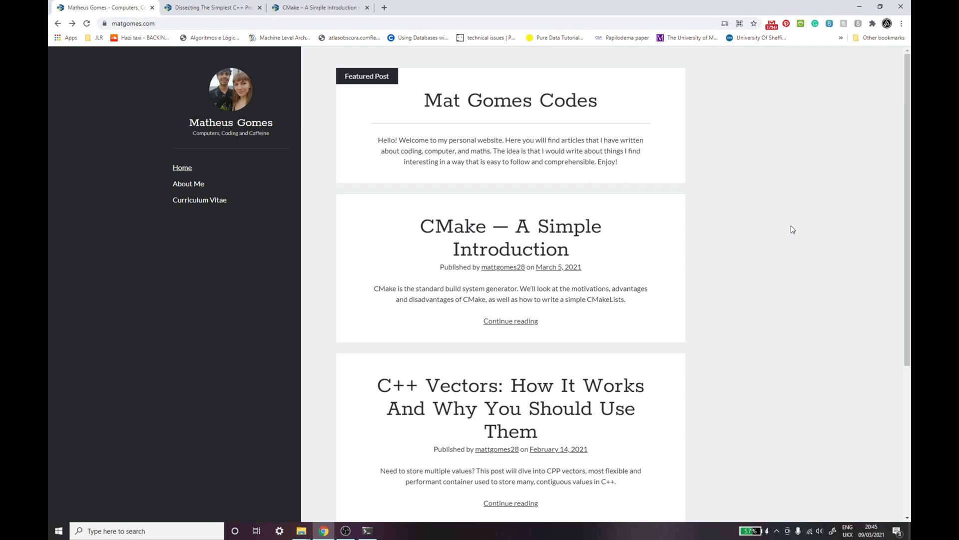
# Scroll through the CMake blog article, highlight its title, and return to the blog homepage
pyautogui.scroll(-3)
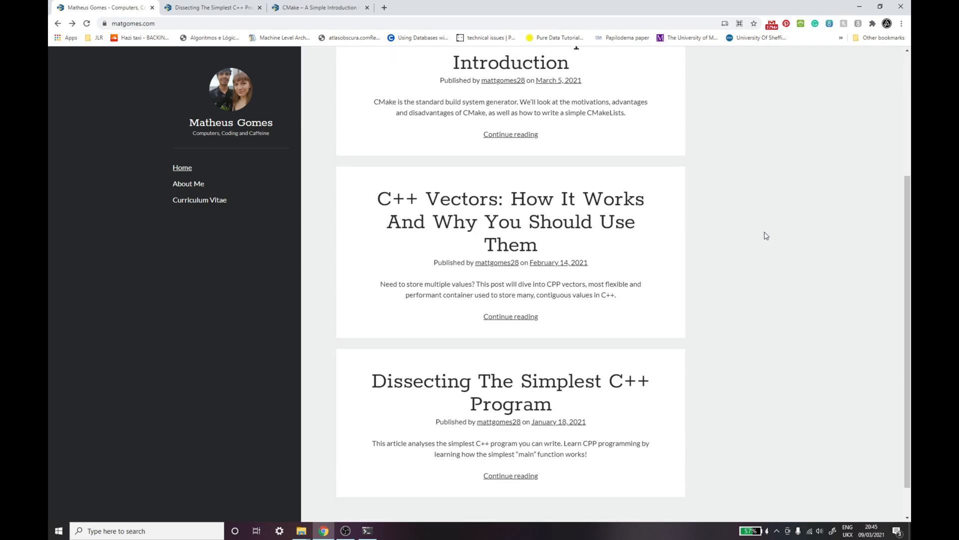
pyautogui.scroll(3)
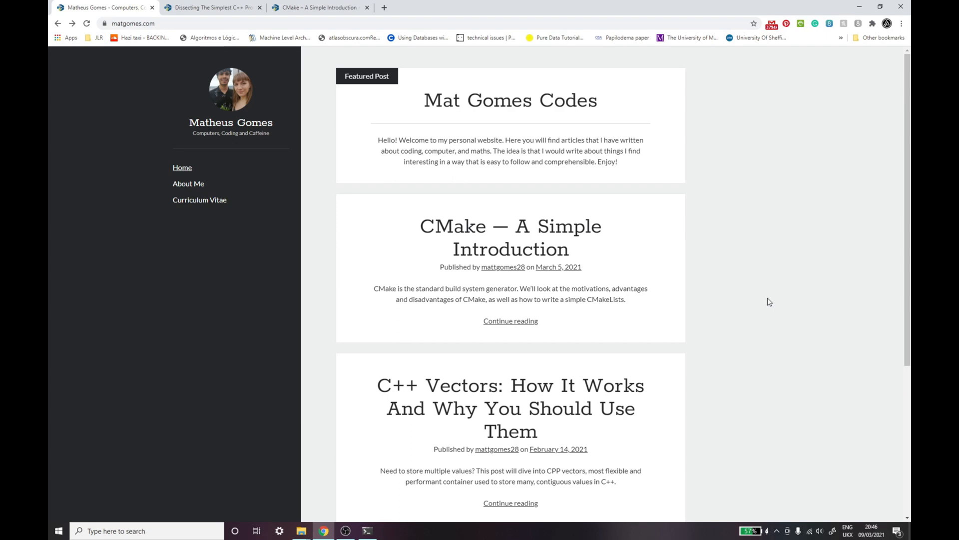
pyautogui.scroll(-3)
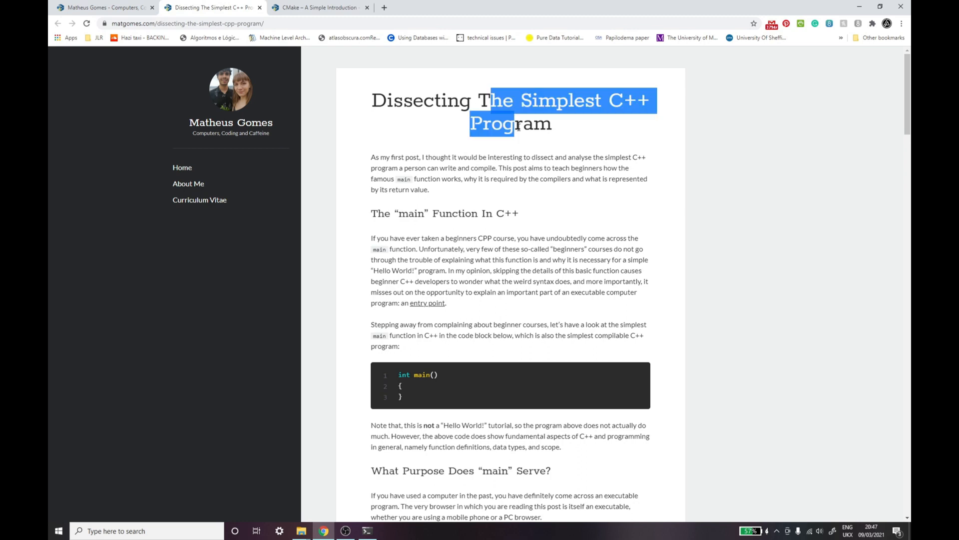
pyautogui.moveTo(430, 387)
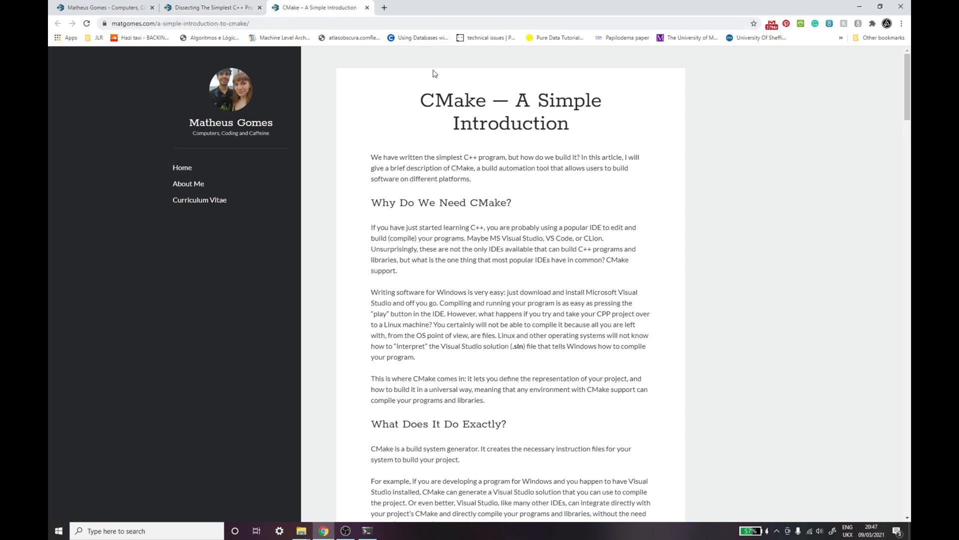
pyautogui.moveTo(513, 100); pyautogui.dragTo(535, 122)
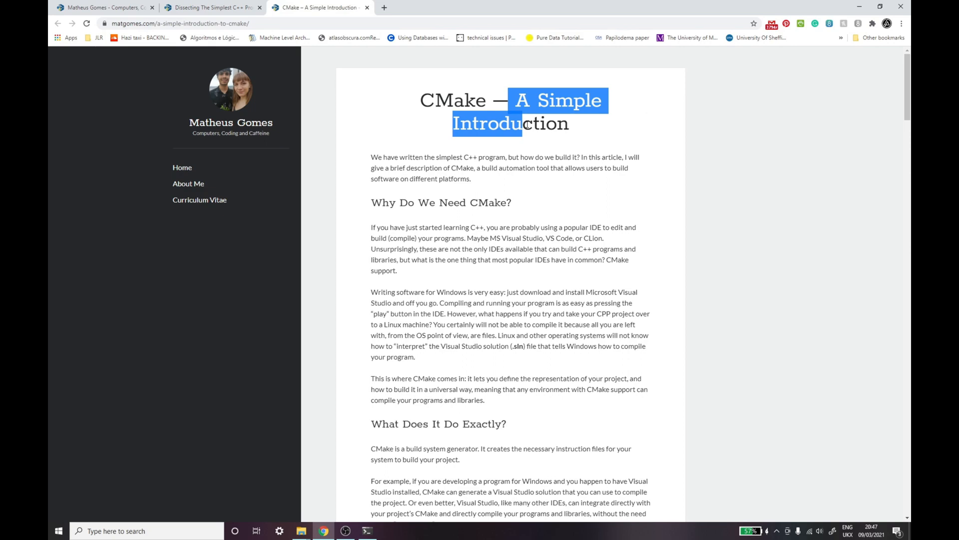
pyautogui.click(211, 7)
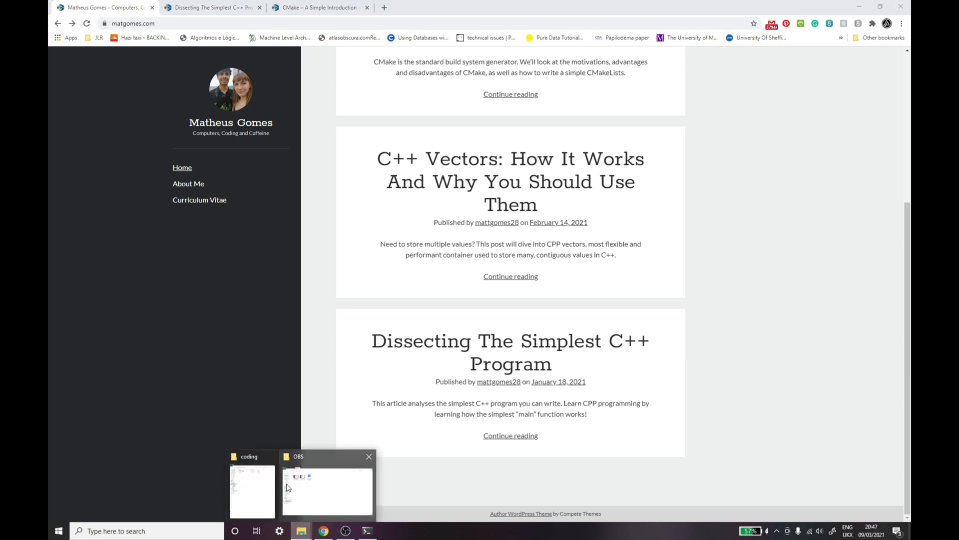
# Make a new simple_program folder in the coding window and open it
pyautogui.click(251, 489)
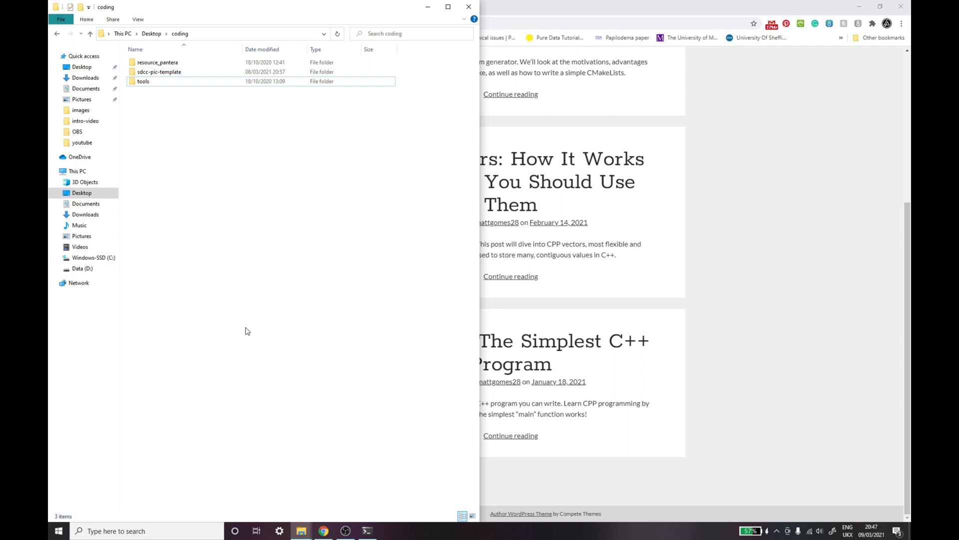
pyautogui.moveTo(216, 201)
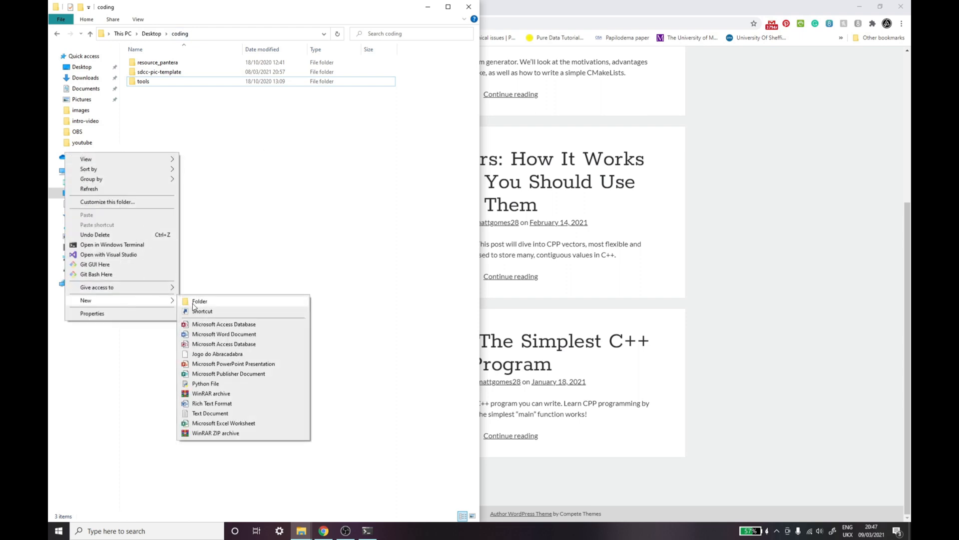
pyautogui.click(200, 301)
pyautogui.write('simple_program')
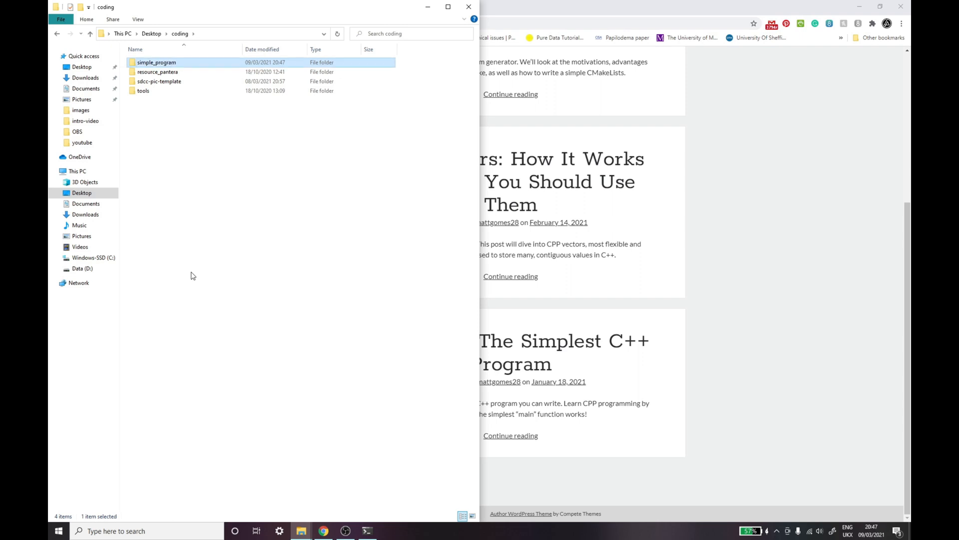
pyautogui.doubleClick(155, 62)
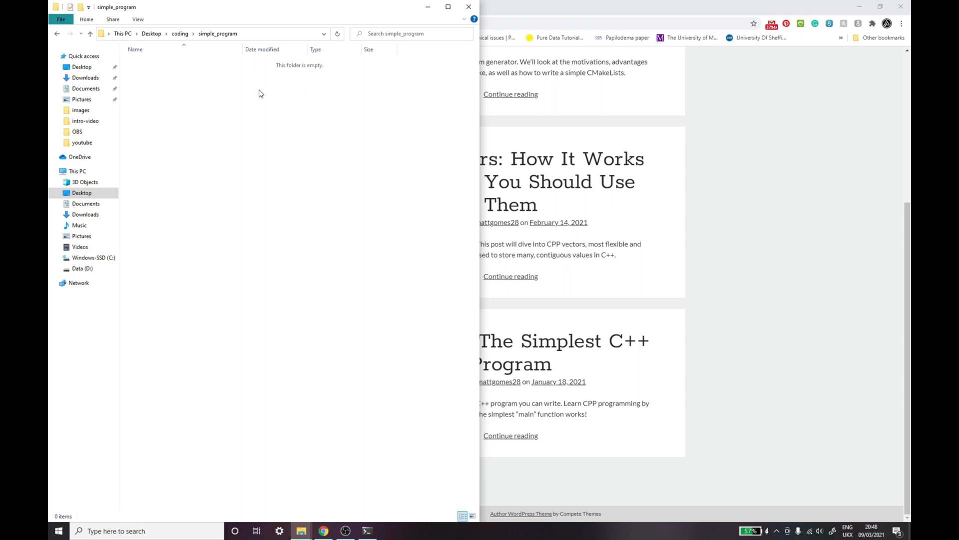
pyautogui.moveTo(263, 164)
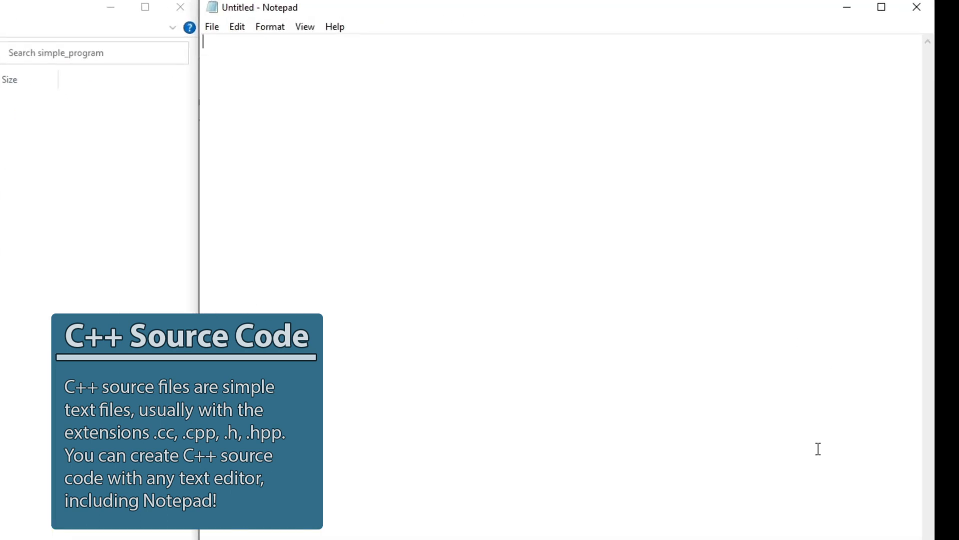
# Save an empty int main() as main.cpp (All Files) in simple_program, then bring up Terminal
pyautogui.write('int mai')
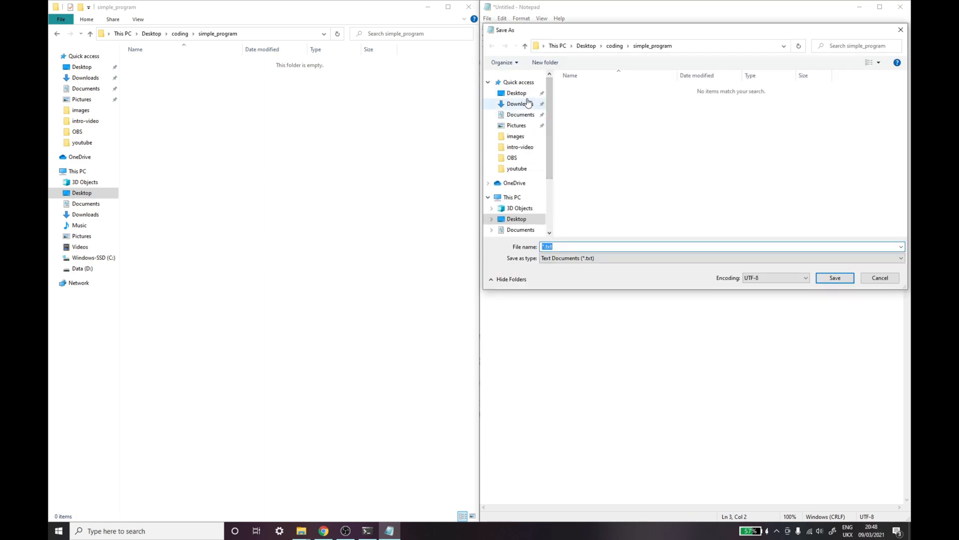
pyautogui.click(516, 93)
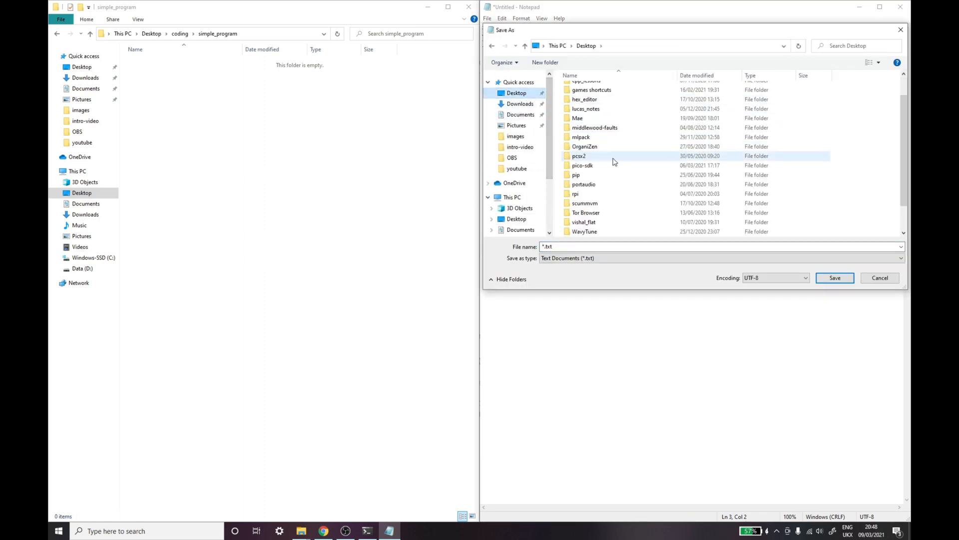
pyautogui.click(614, 45)
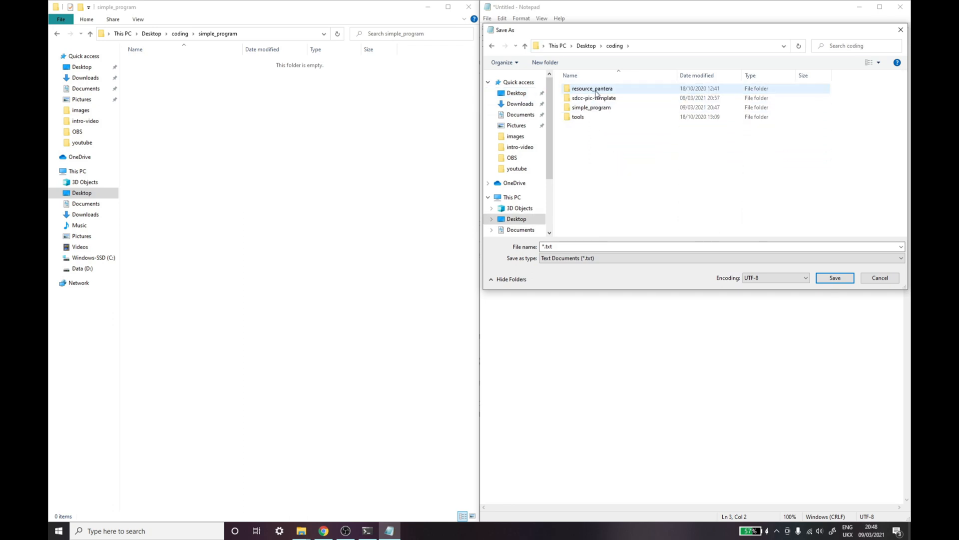
pyautogui.doubleClick(593, 107)
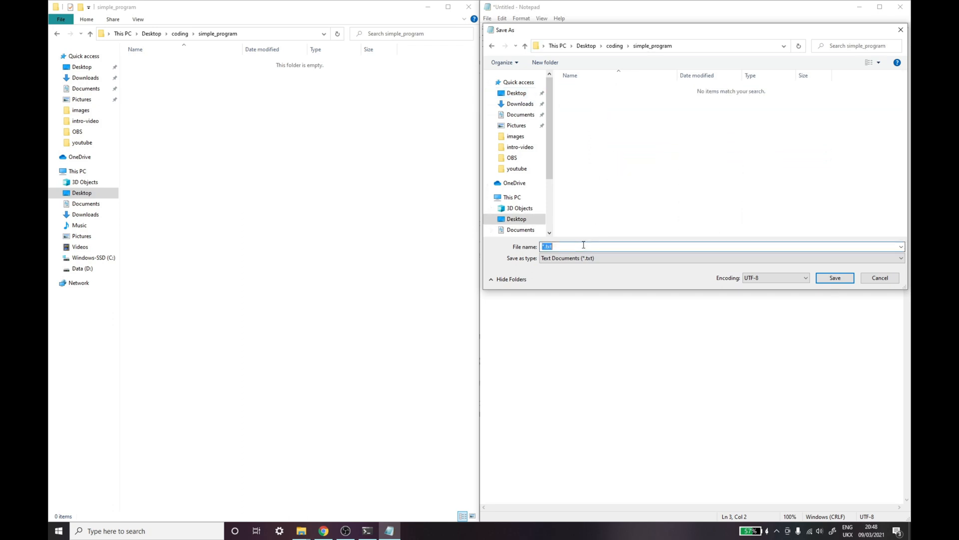
pyautogui.write('main.cp')
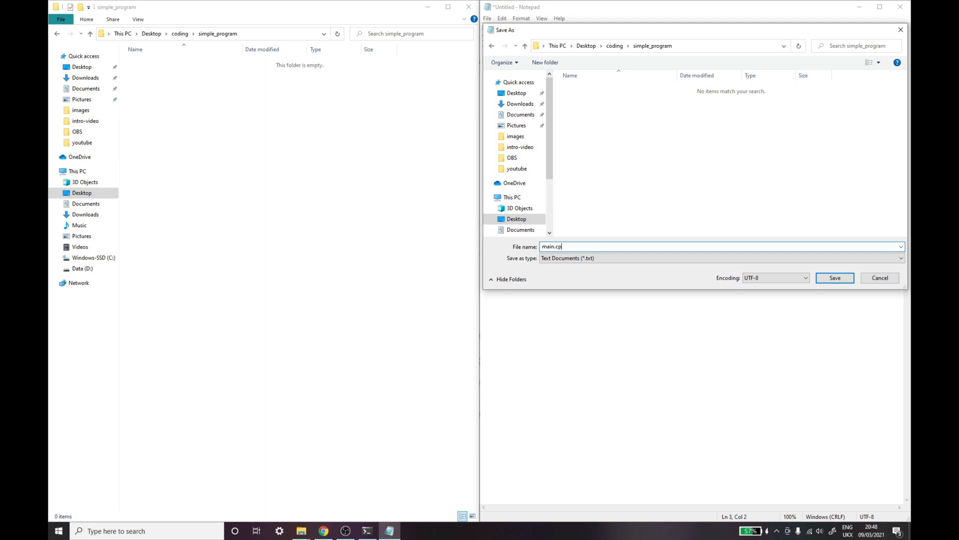
pyautogui.click(722, 258)
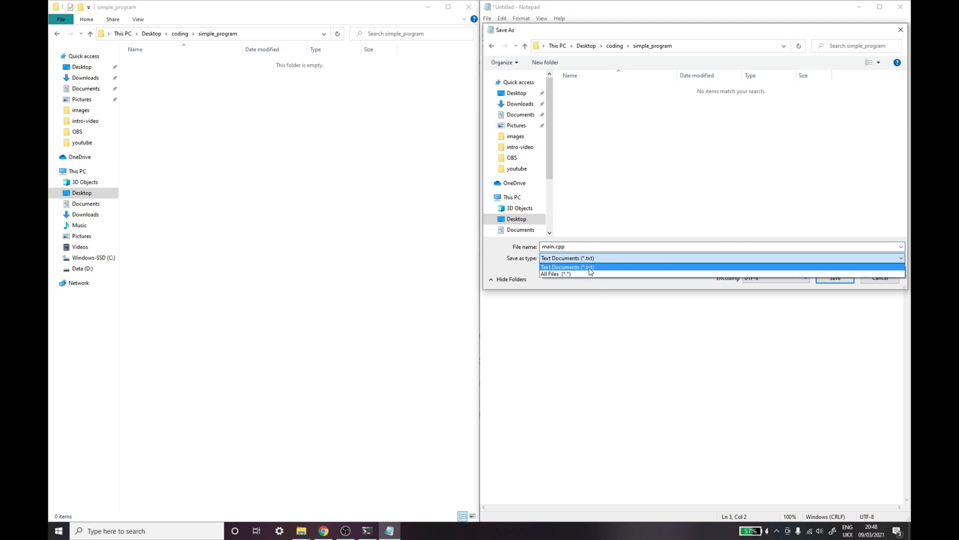
pyautogui.click(556, 273)
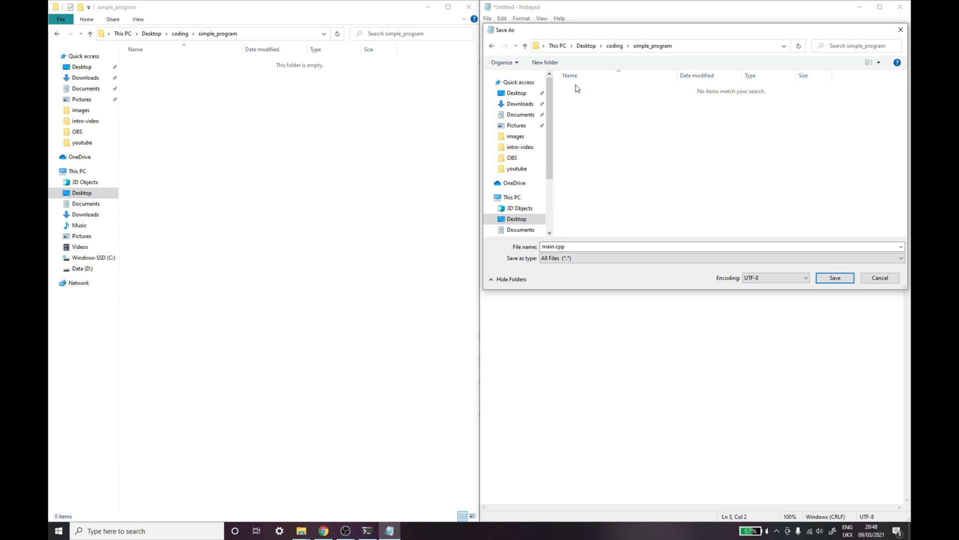
pyautogui.moveTo(811, 240)
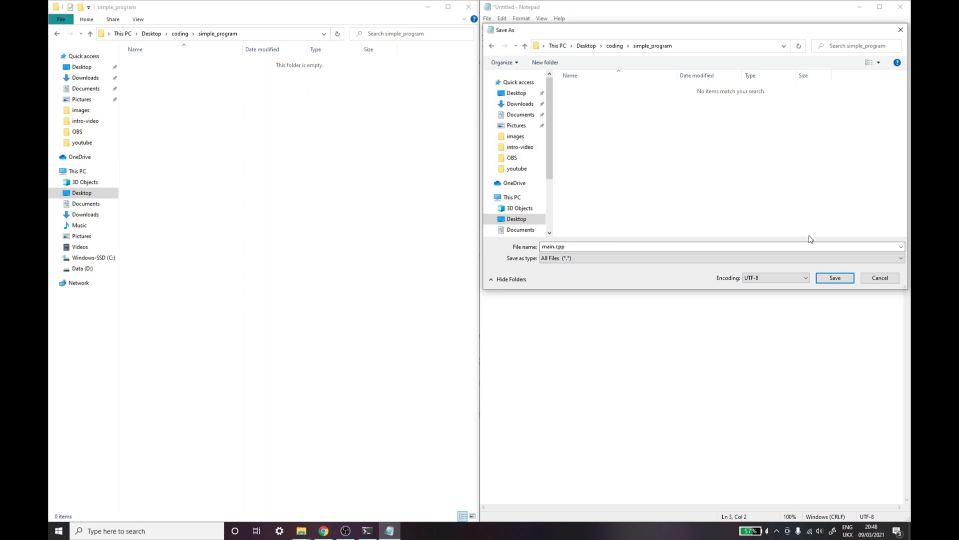
pyautogui.click(834, 278)
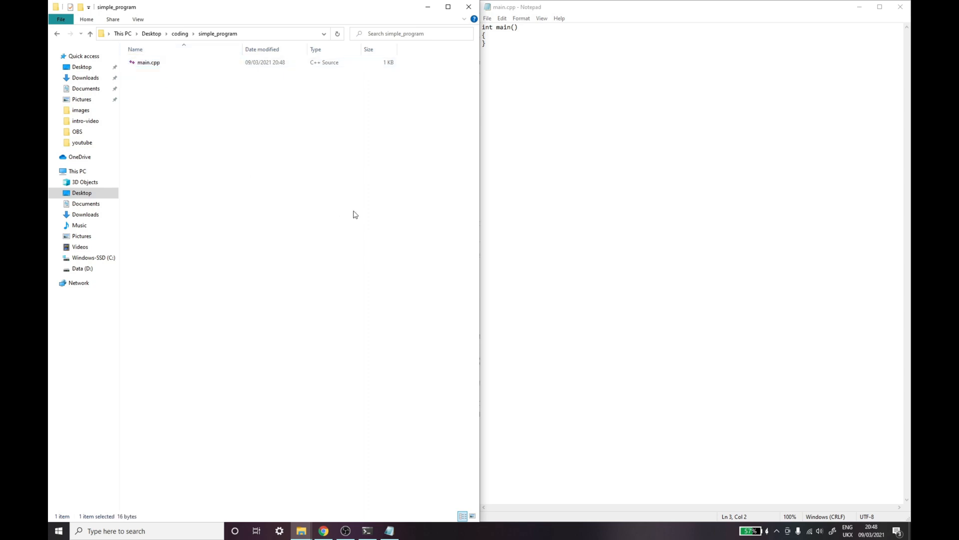
pyautogui.click(199, 43)
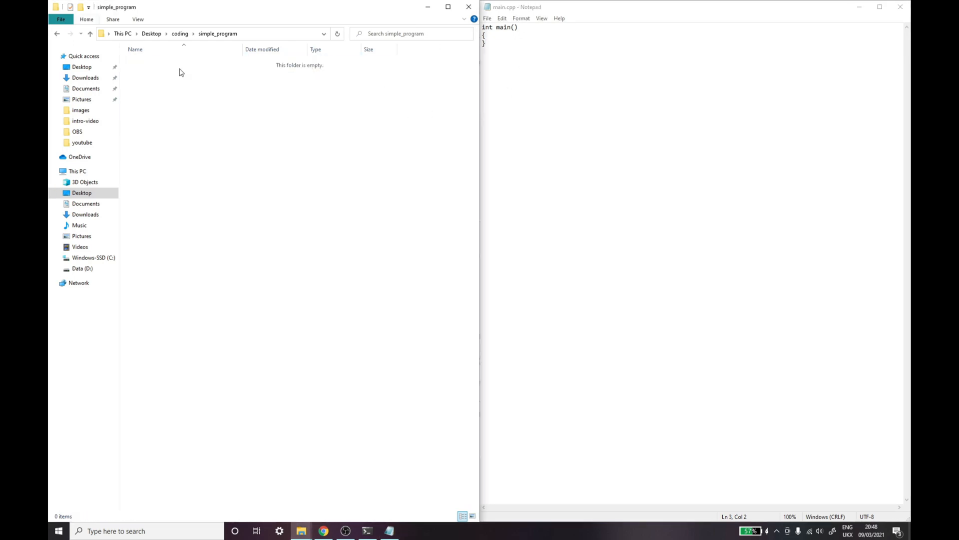
pyautogui.click(368, 530)
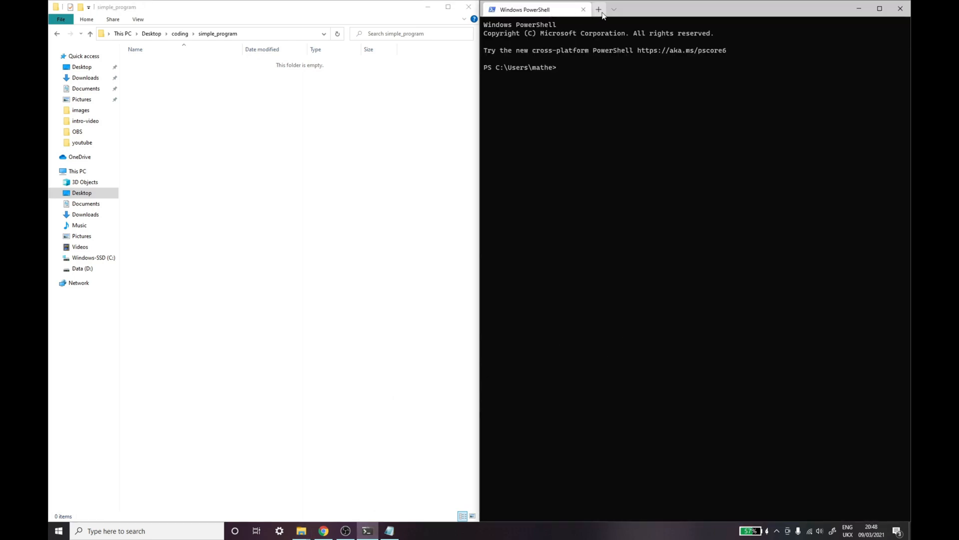
# Open an Ubuntu tab, cd into Desktop/coding/simple_program, and launch nano on main.cpp
pyautogui.click(598, 9)
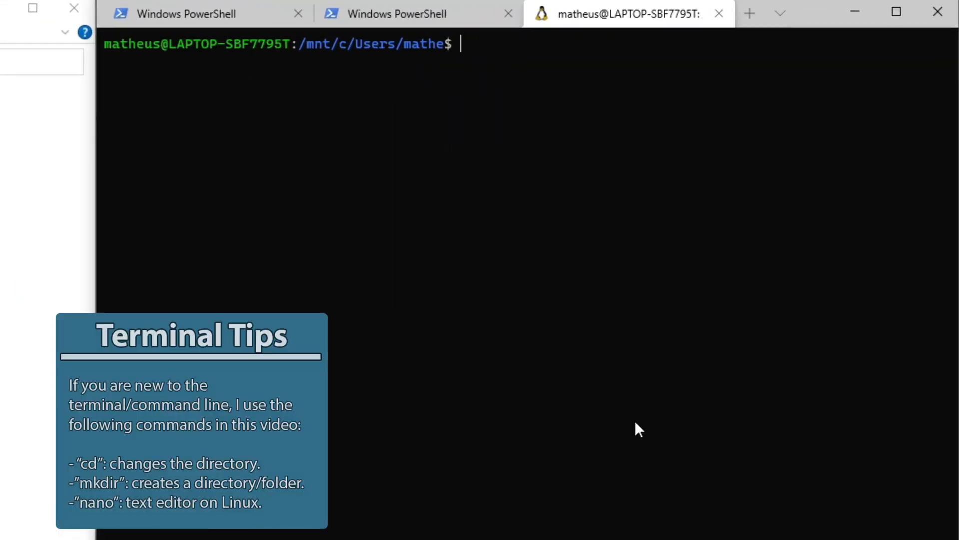
pyautogui.write('cd')
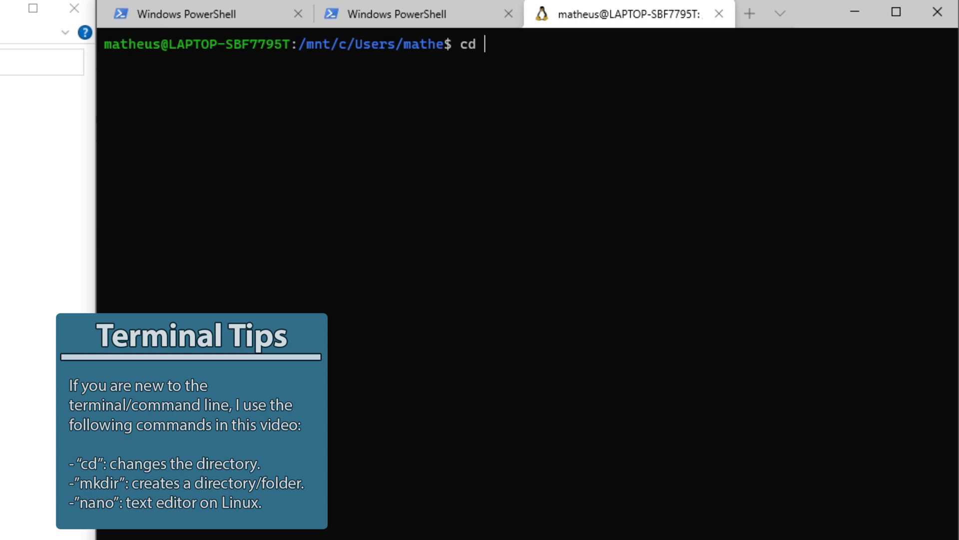
pyautogui.write('Desktop/')
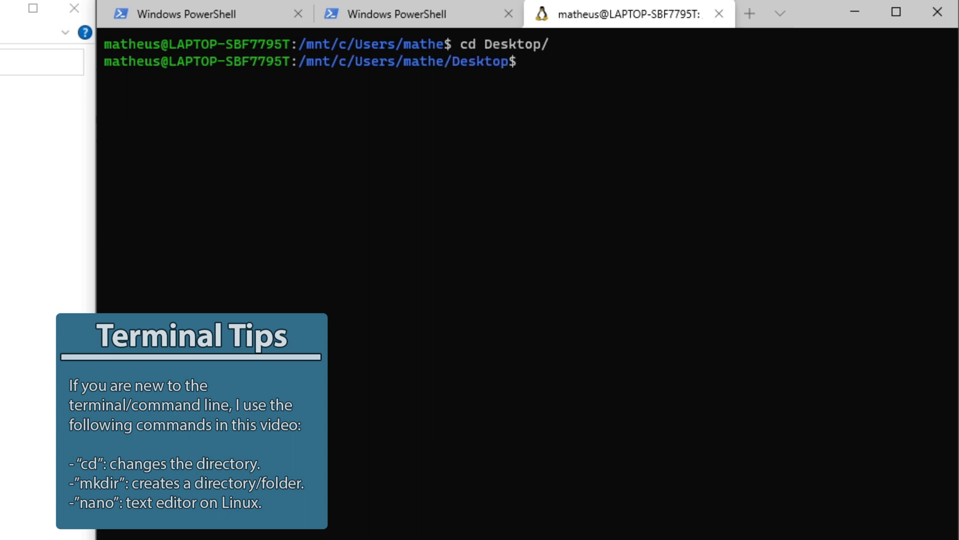
pyautogui.write('cd simpl')
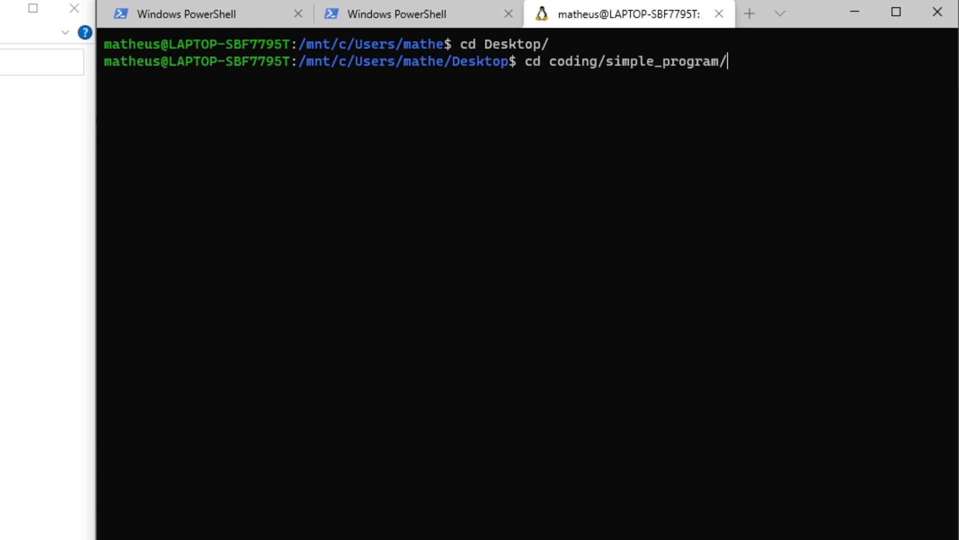
pyautogui.press('Enter')
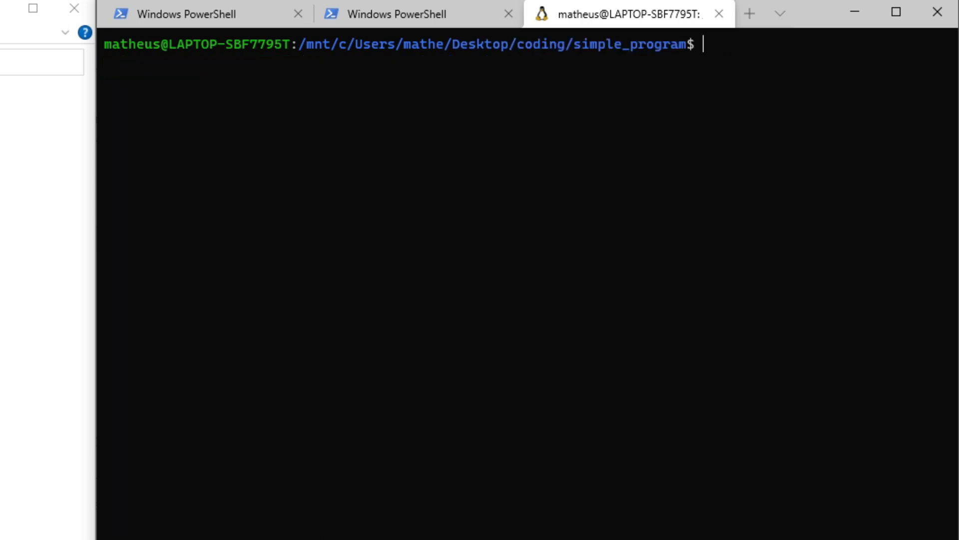
pyautogui.moveTo(693, 215)
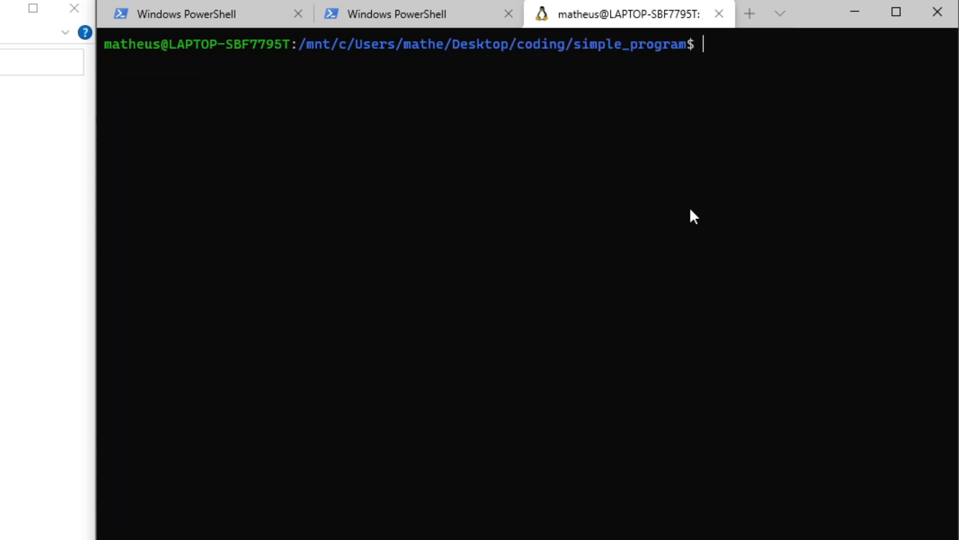
pyautogui.write('nano main')
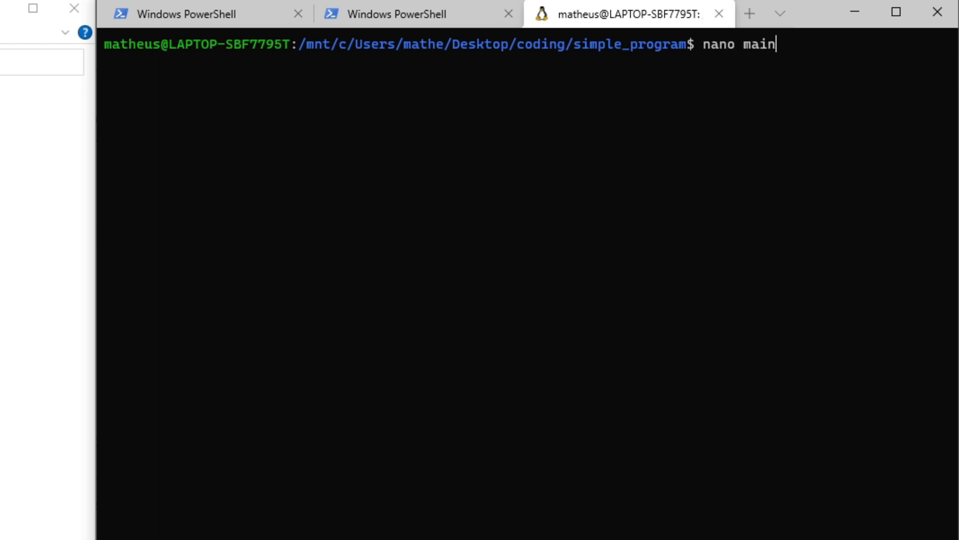
pyautogui.write('.cp')
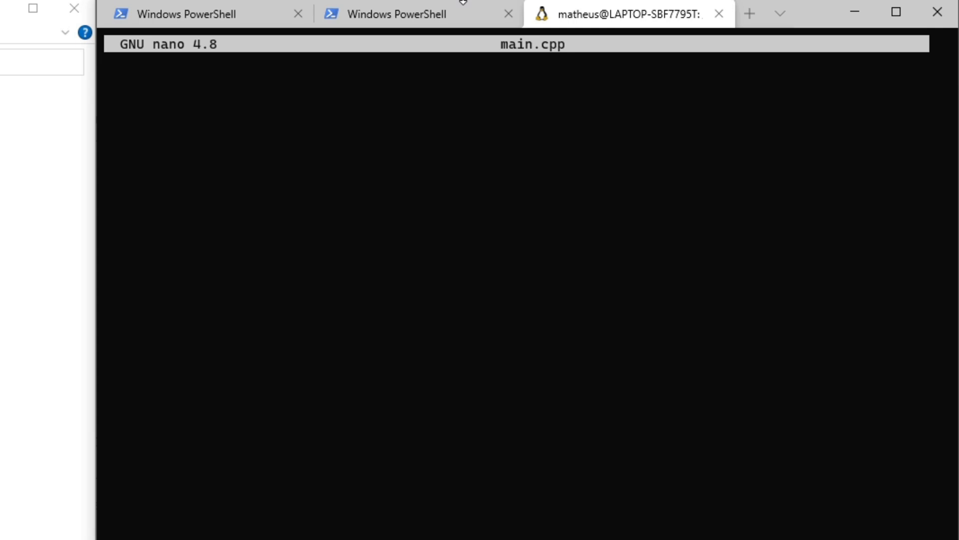
# Write int main() { } into main.cpp, save it, and check the file in the folder
pyautogui.write('int mai')
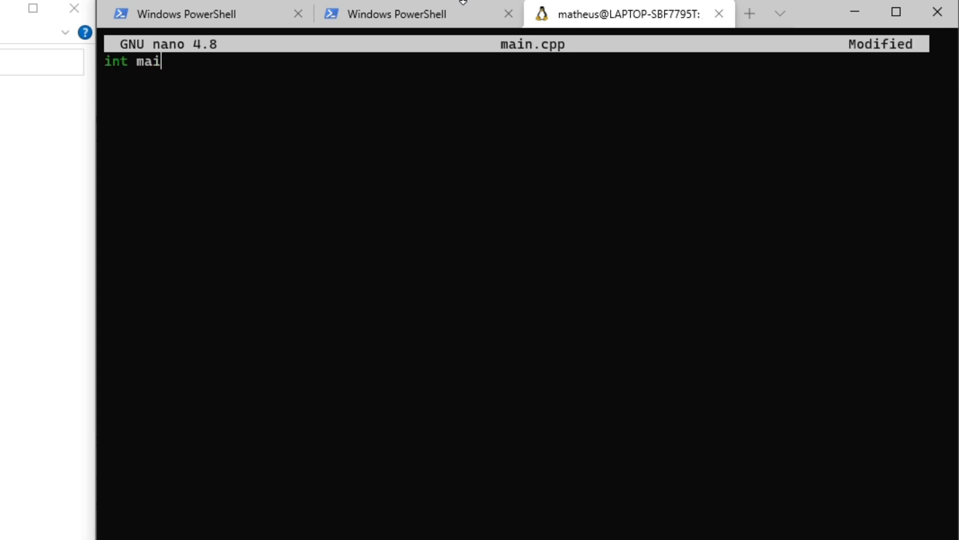
pyautogui.write('n()\\n{\\n}')
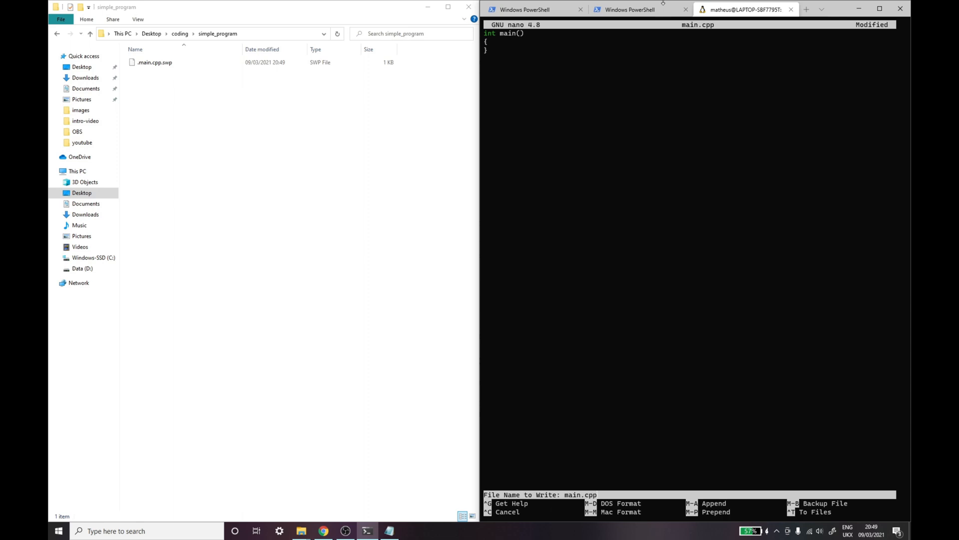
pyautogui.press('Enter')
pyautogui.write('ls')
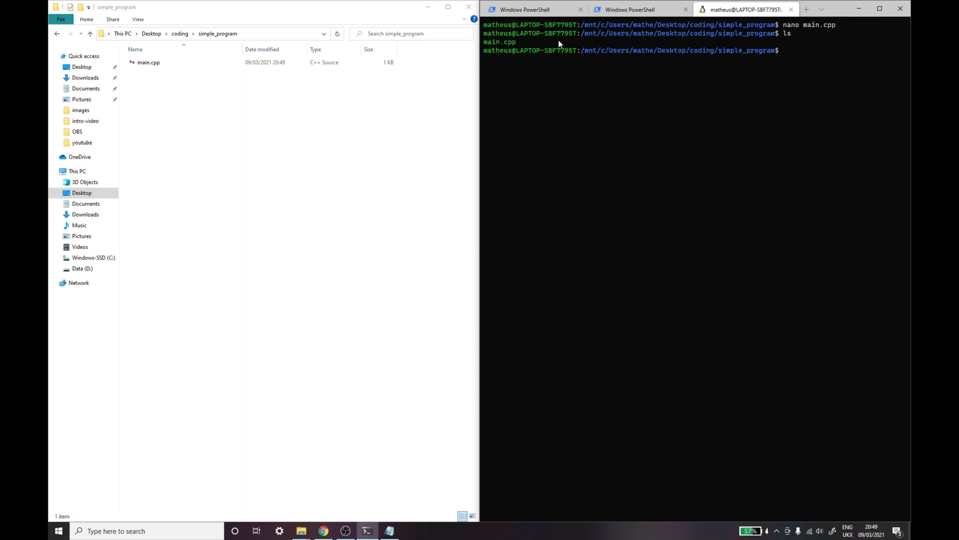
pyautogui.doubleClick(497, 42)
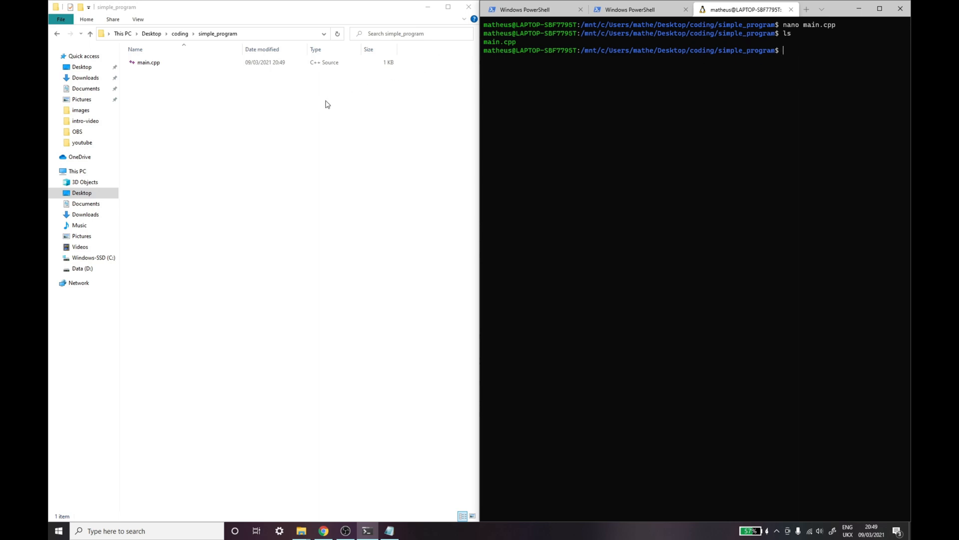
pyautogui.click(147, 62)
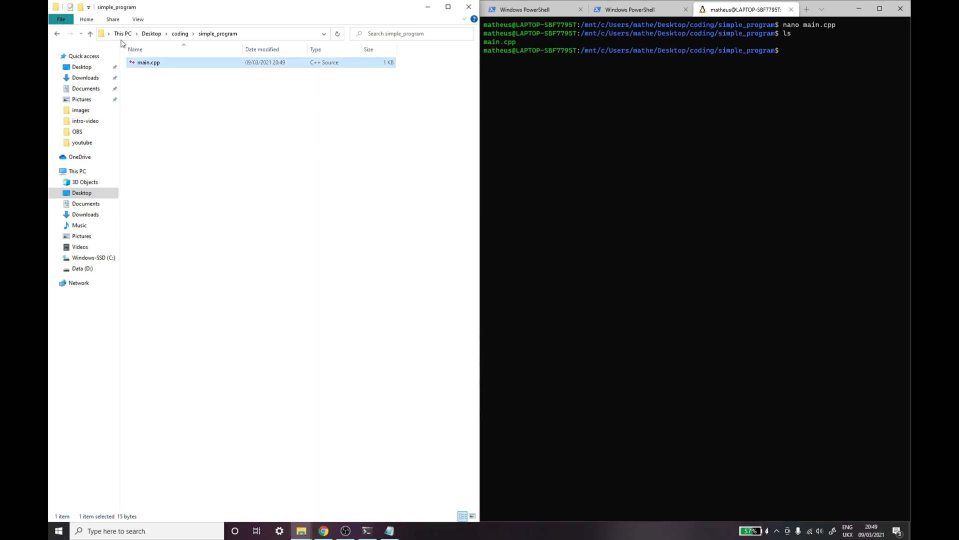
pyautogui.moveTo(166, 138)
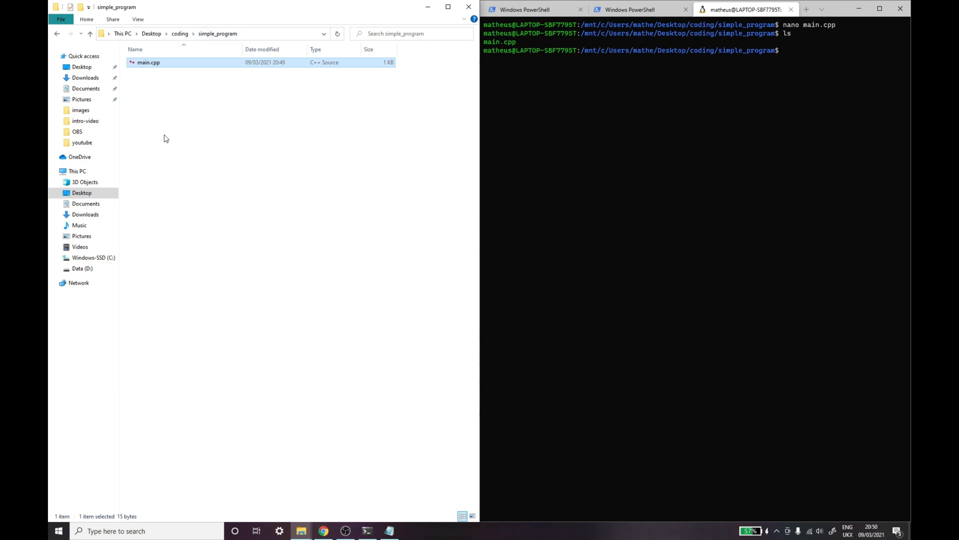
pyautogui.click(336, 158)
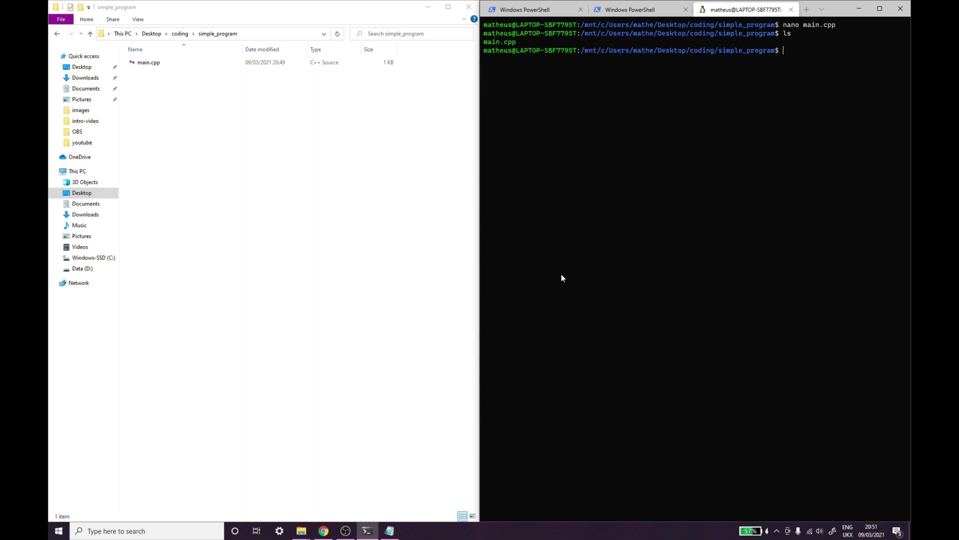
pyautogui.moveTo(343, 174)
pyautogui.write('nano')
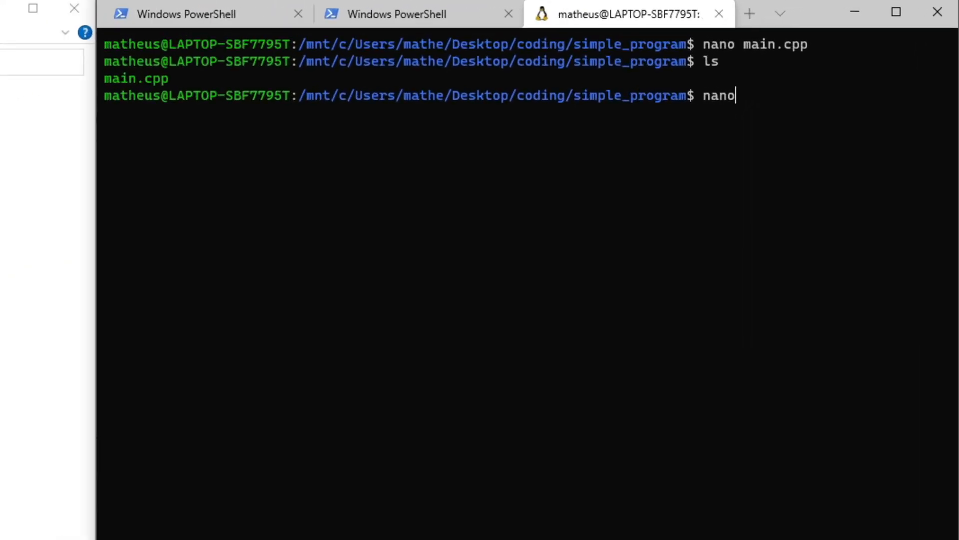
# Launch nano on a new, empty CMakeLists.txt
pyautogui.write('CM')
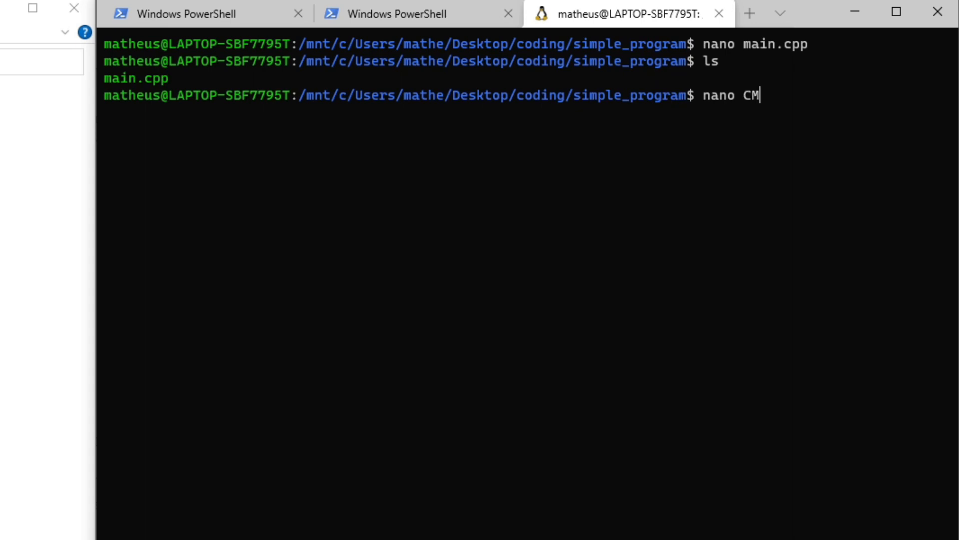
pyautogui.write('akeLists')
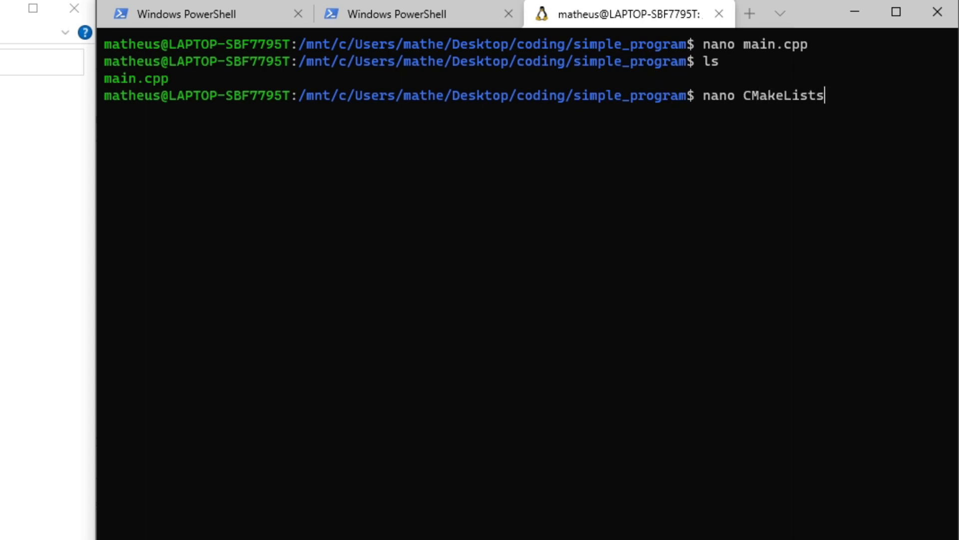
pyautogui.write('.txt')
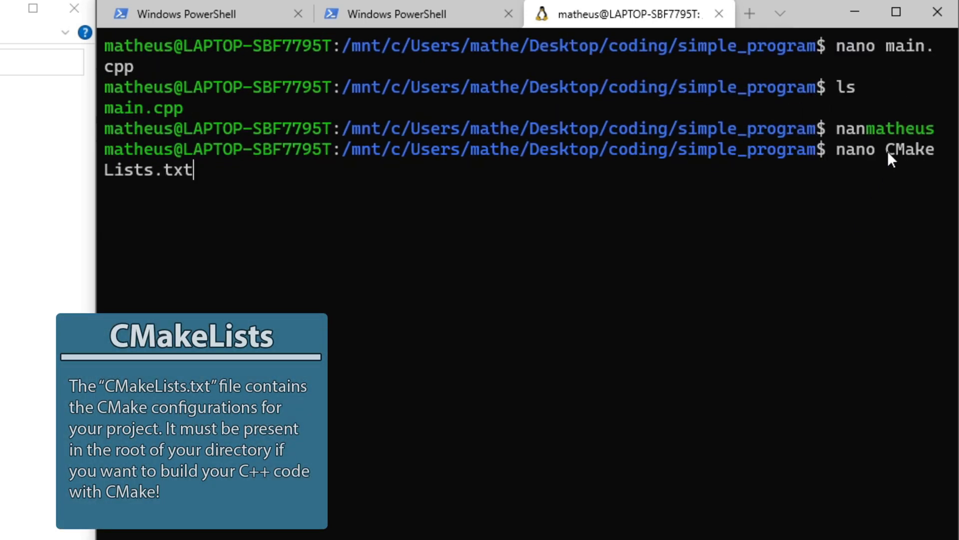
pyautogui.moveTo(203, 189)
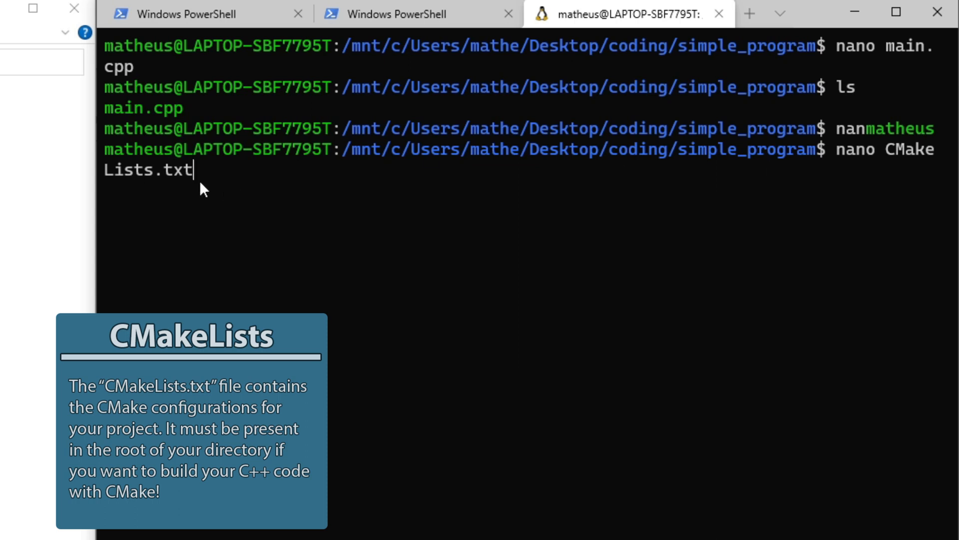
pyautogui.moveTo(331, 192)
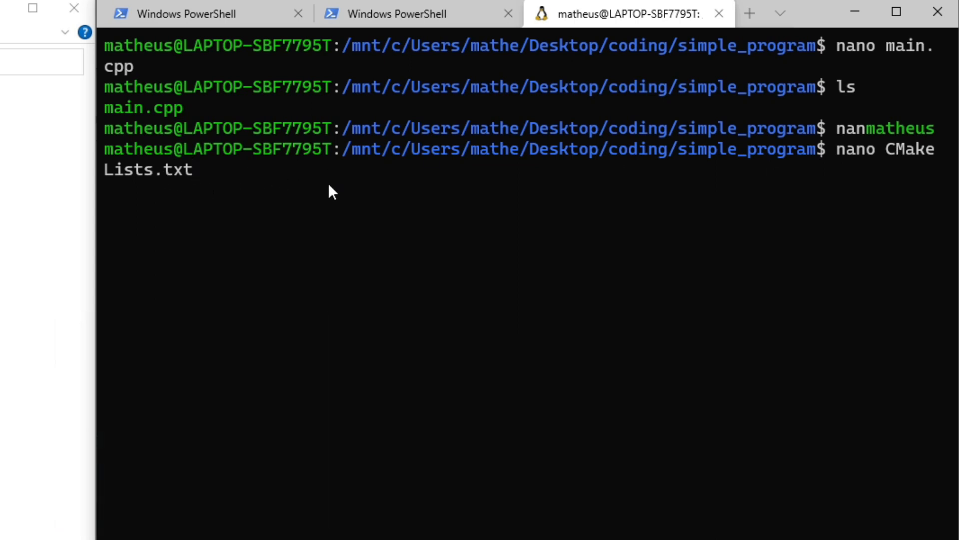
pyautogui.press('Enter')
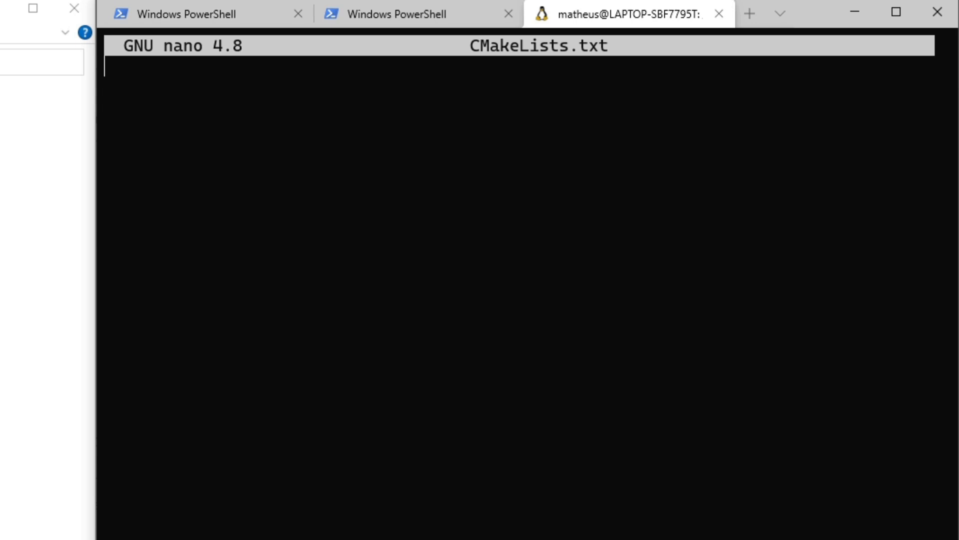
pyautogui.moveTo(430, 294)
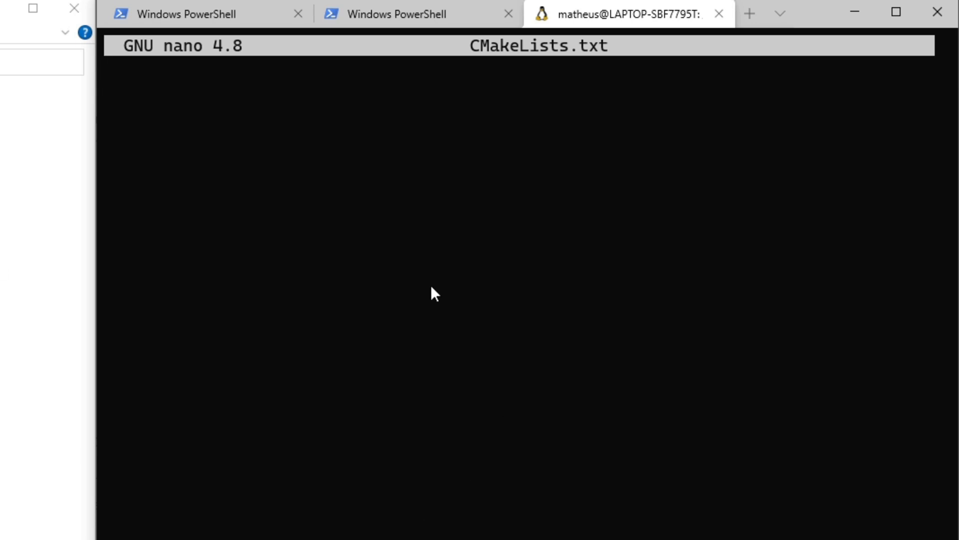
pyautogui.moveTo(485, 293)
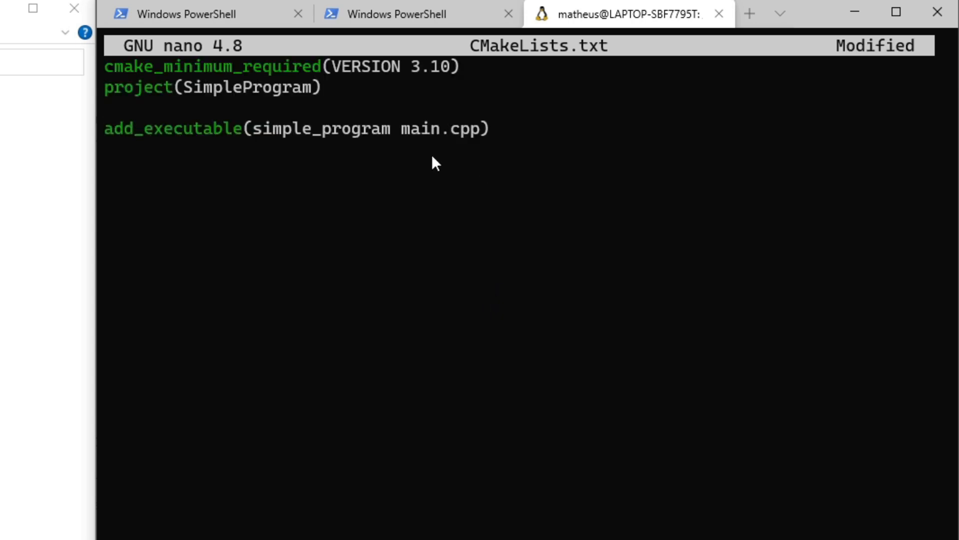
# Exit nano back to the shell prompt after writing the three CMakeLists.txt lines
pyautogui.press('ctrl+x')
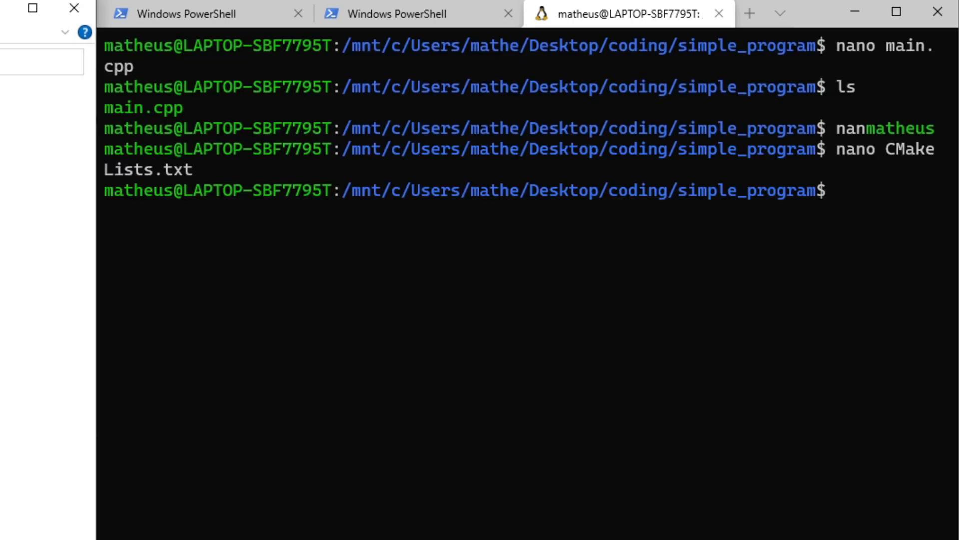
pyautogui.press('Enter')
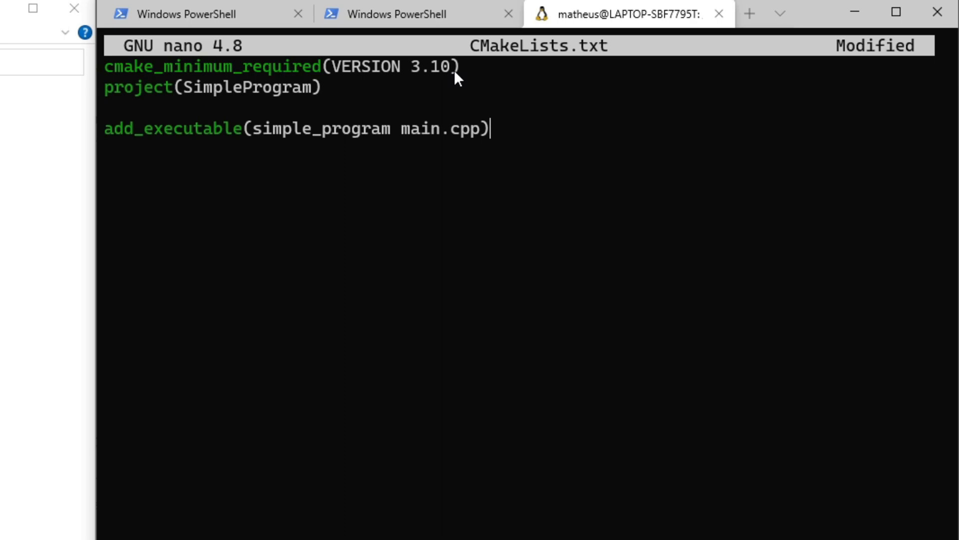
pyautogui.moveTo(419, 80)
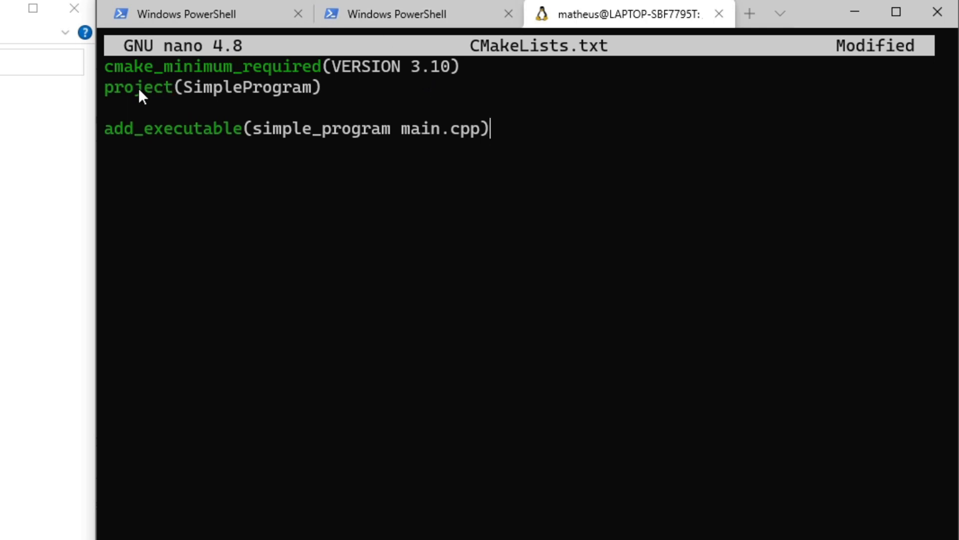
pyautogui.moveTo(180, 93)
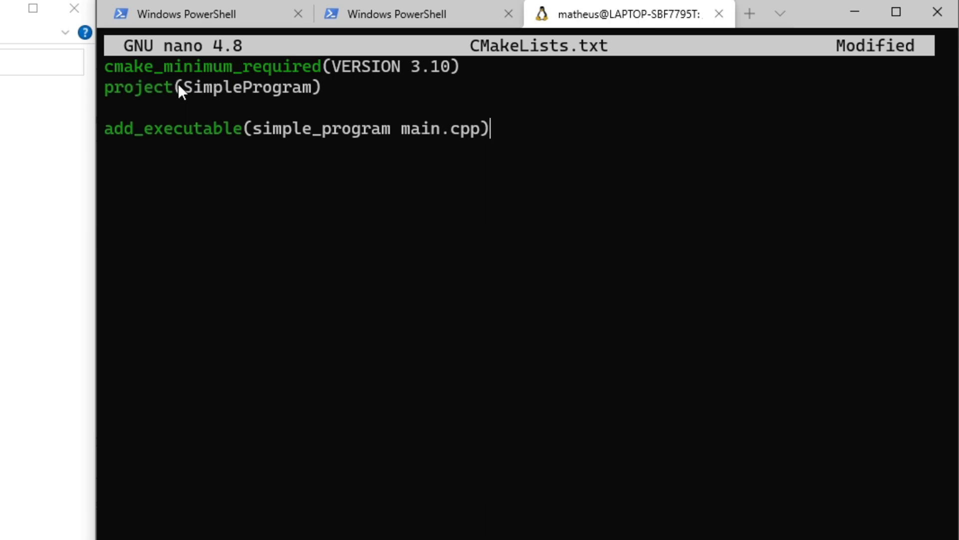
pyautogui.moveTo(174, 94)
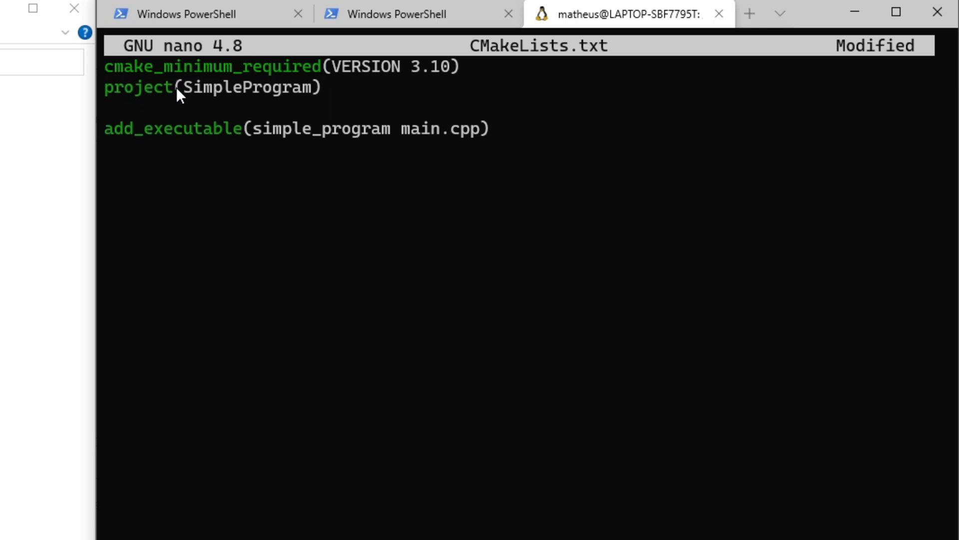
pyautogui.doubleClick(198, 88)
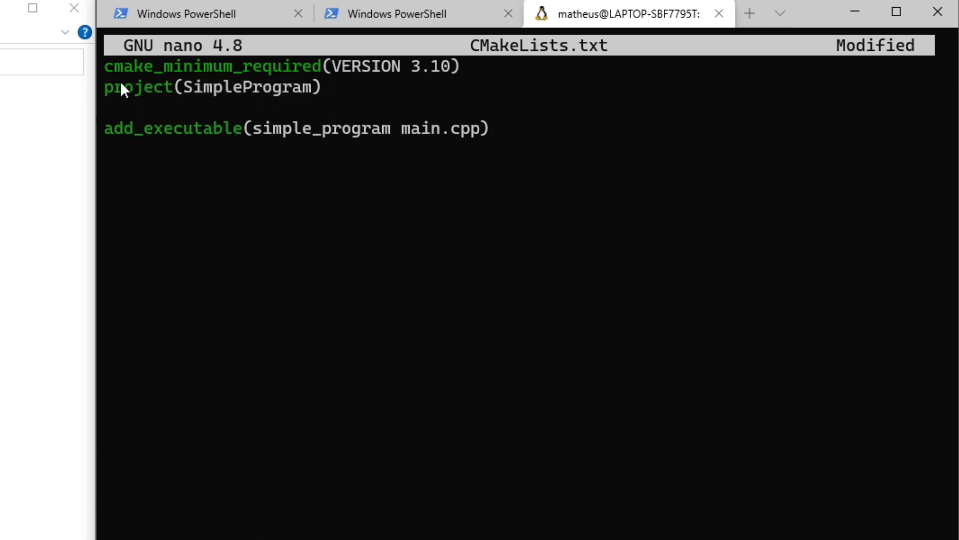
pyautogui.moveTo(122, 129)
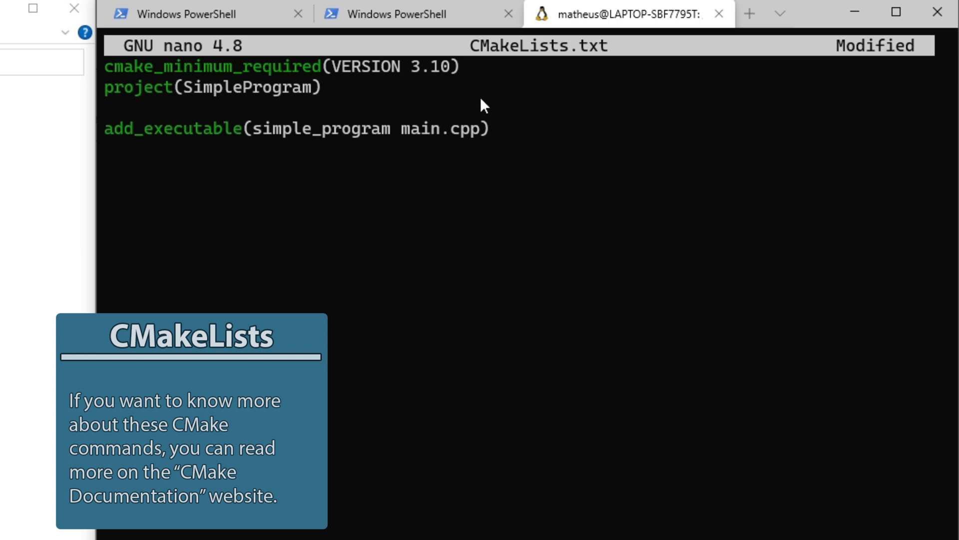
pyautogui.moveTo(434, 164)
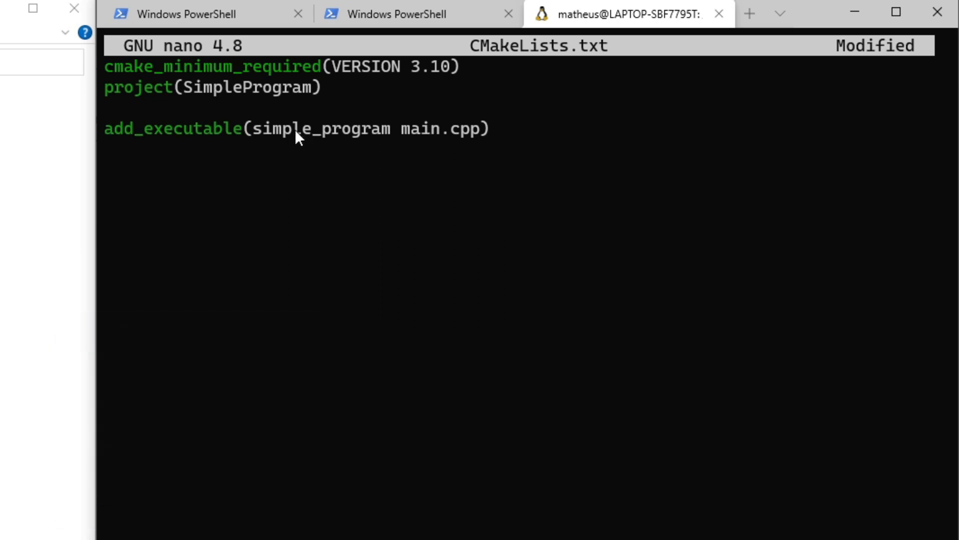
pyautogui.doubleClick(283, 129)
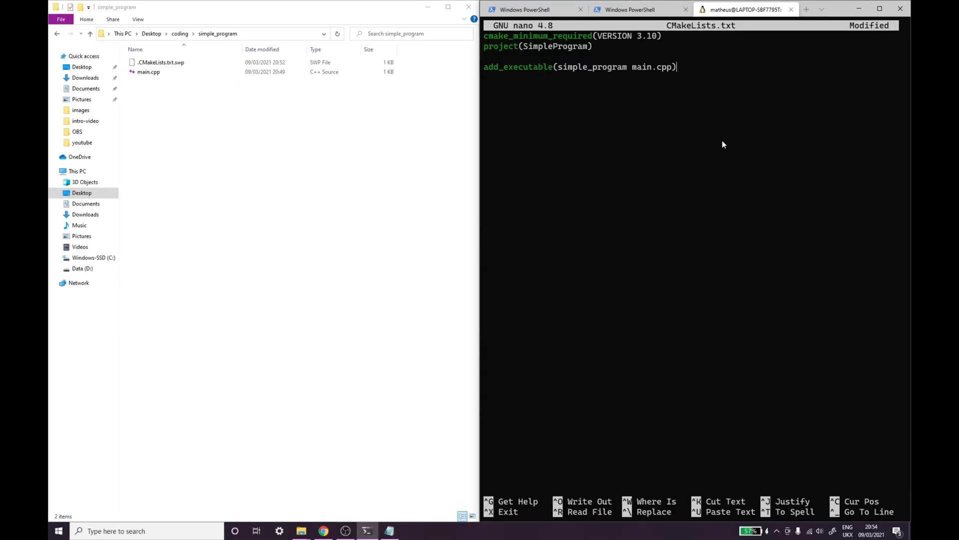
# Save CMakeLists.txt under its own name and deselect the files in File Explorer
pyautogui.press('ctrl+o')
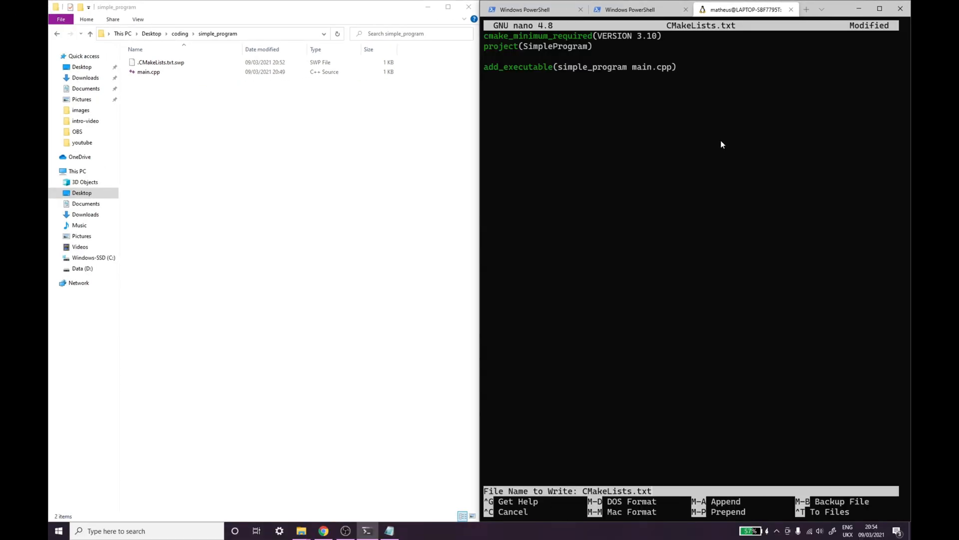
pyautogui.press('Enter')
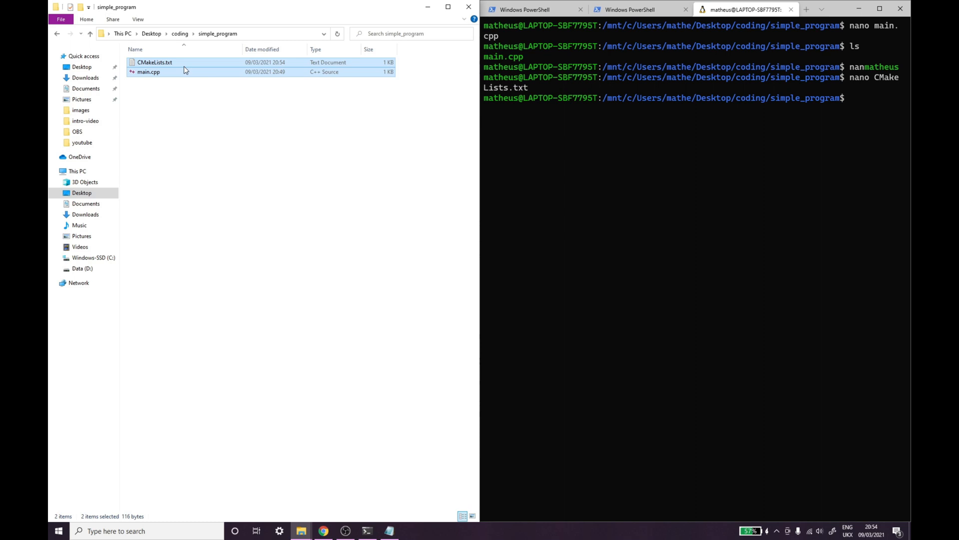
pyautogui.click(386, 184)
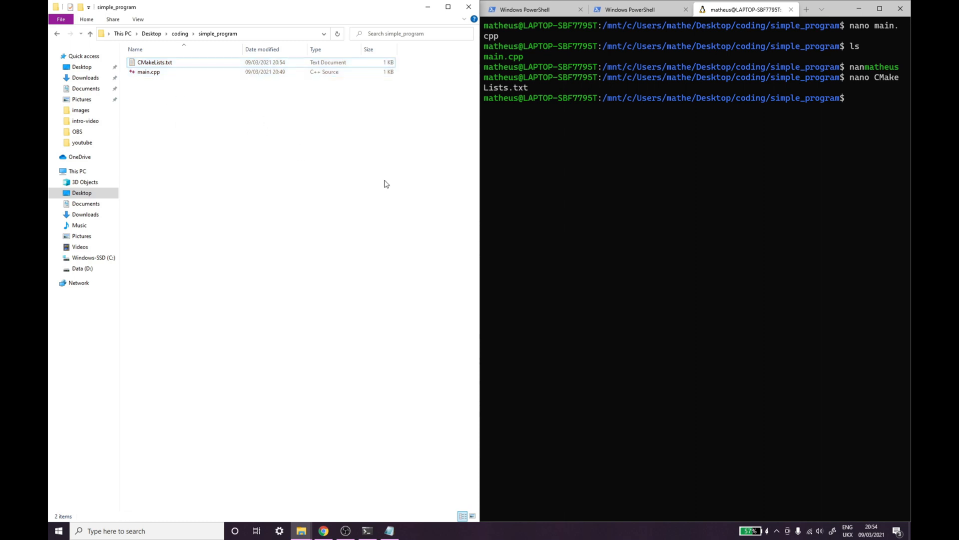
pyautogui.moveTo(327, 188)
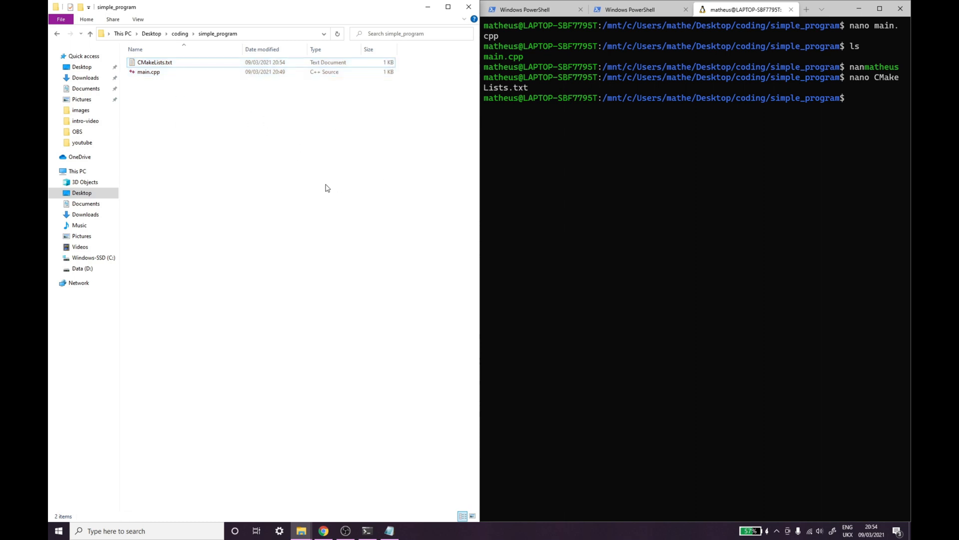
pyautogui.moveTo(297, 179)
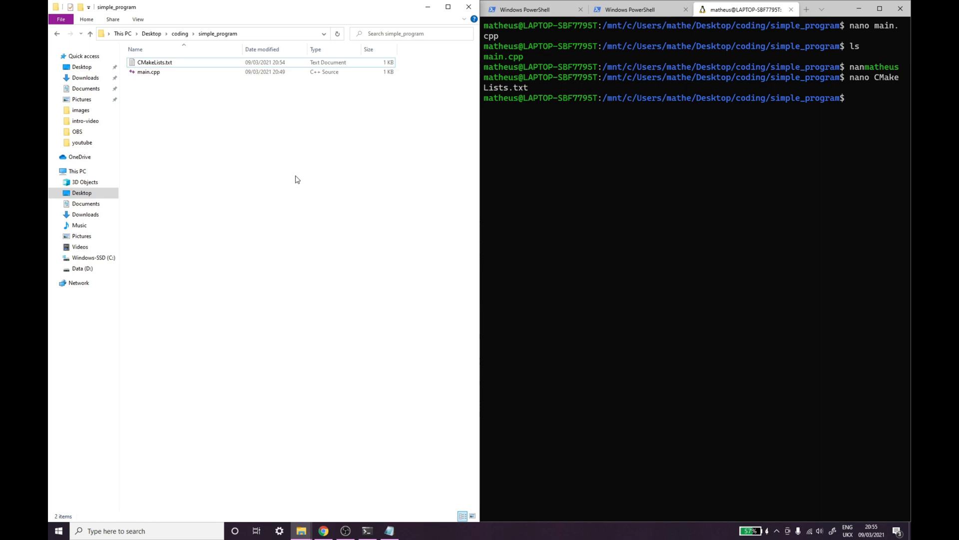
# Switch to a PowerShell tab and create the build folder with mkdir build
pyautogui.click(628, 10)
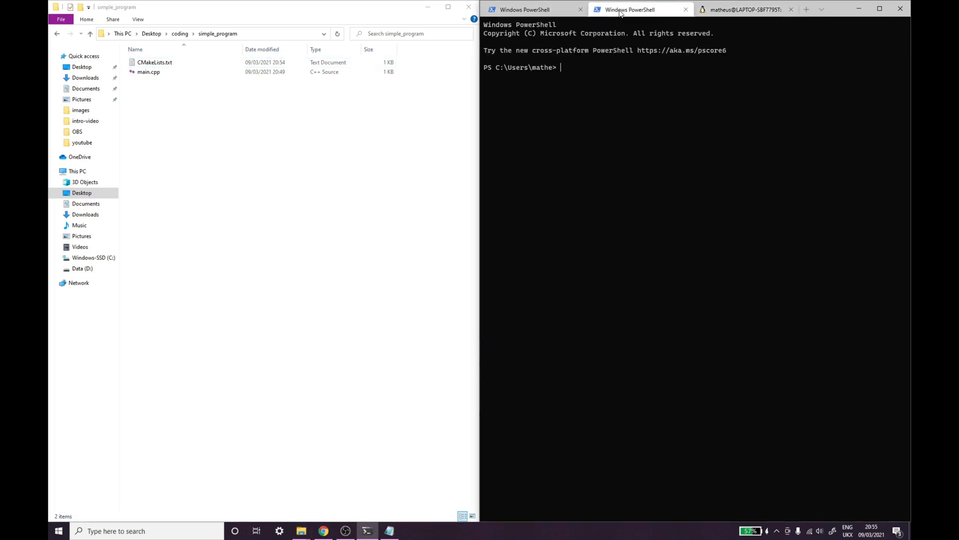
pyautogui.moveTo(654, 104)
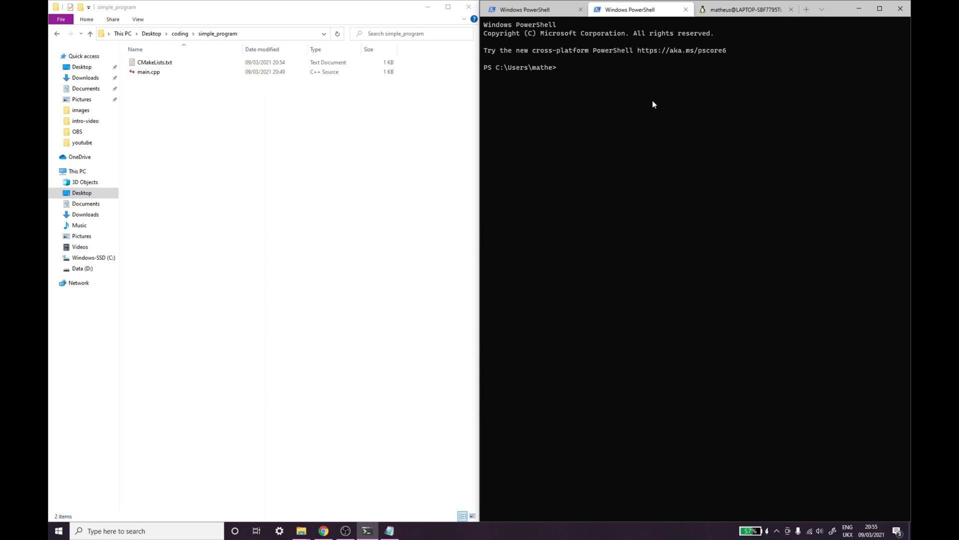
pyautogui.click(747, 9)
pyautogui.write('cd')
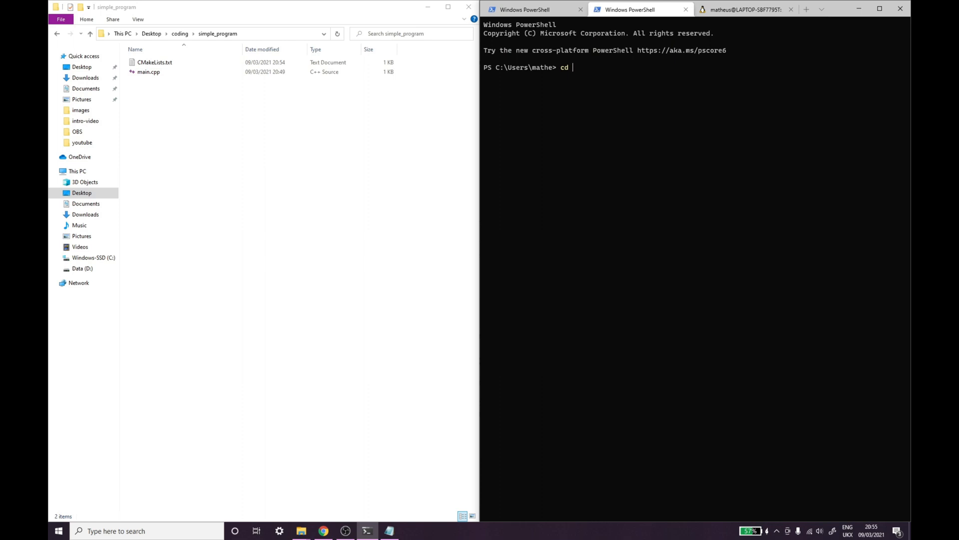
pyautogui.write('mkdir build')
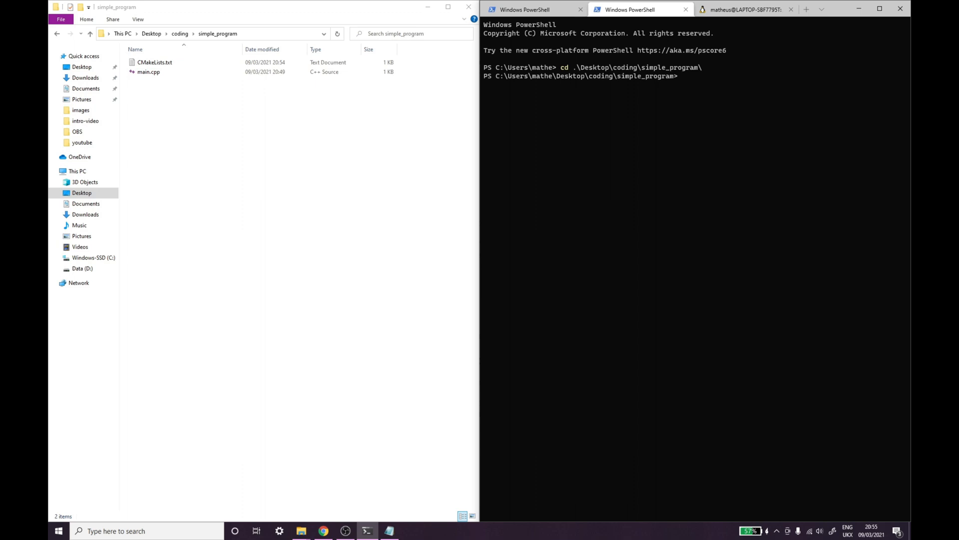
pyautogui.write('mkdir')
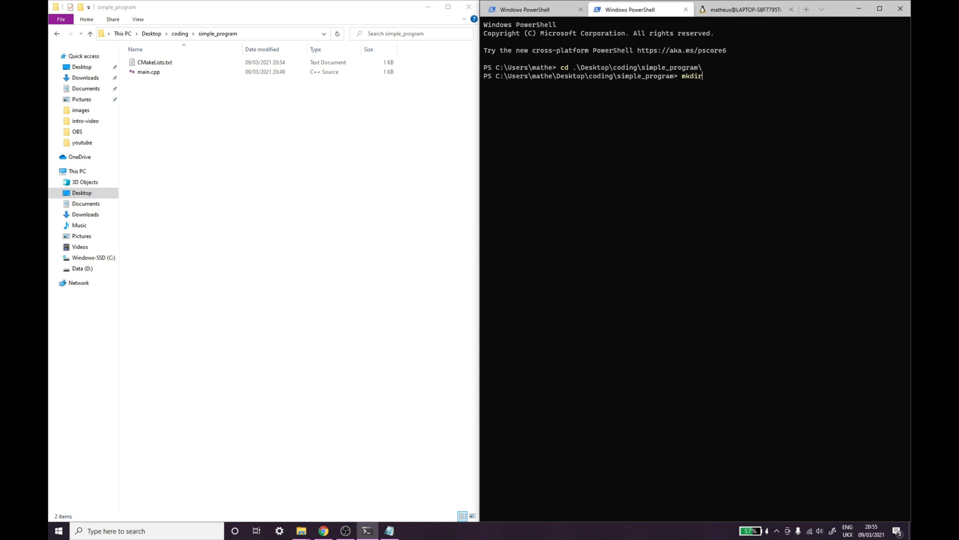
pyautogui.write('bu')
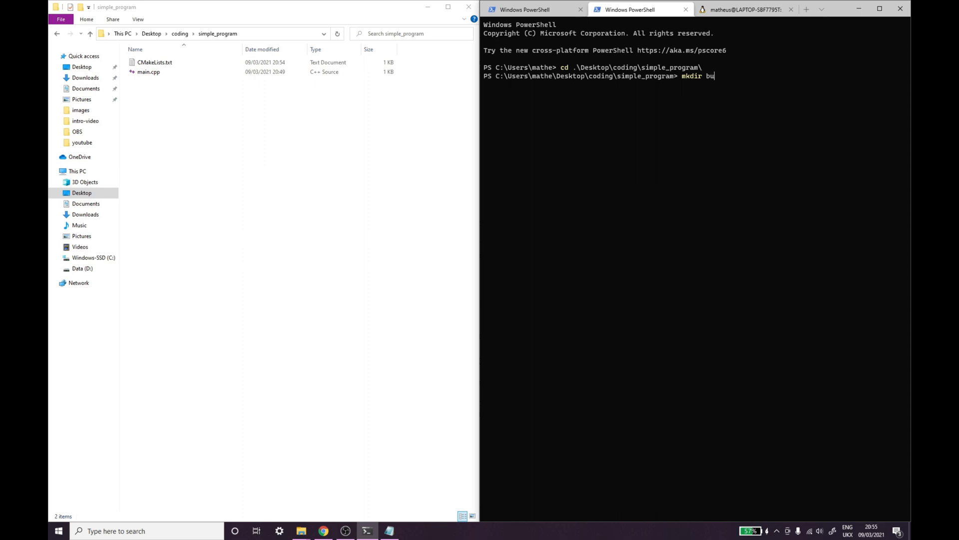
pyautogui.press('Enter')
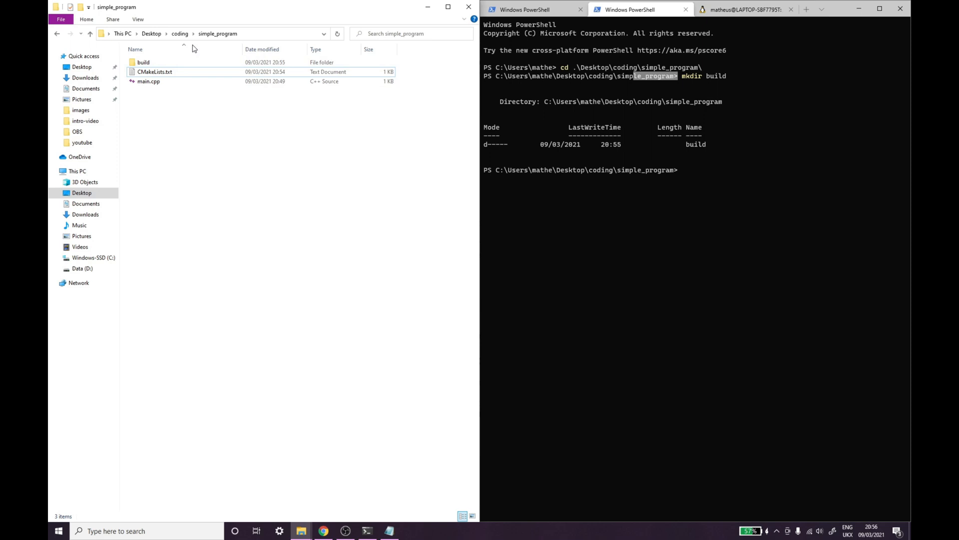
pyautogui.moveTo(169, 61)
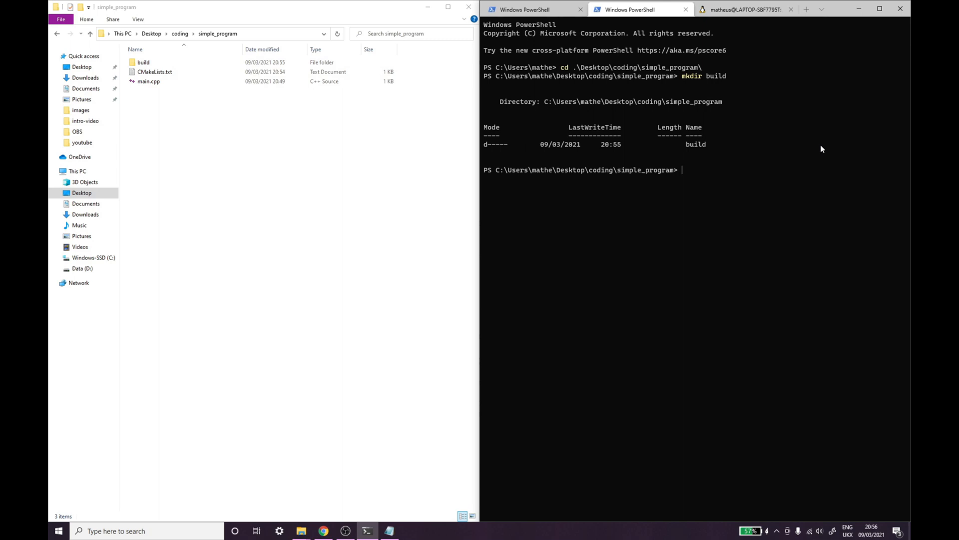
# Move into the build folder and run cmake .. against the parent project
pyautogui.write('cd .\\build\\')
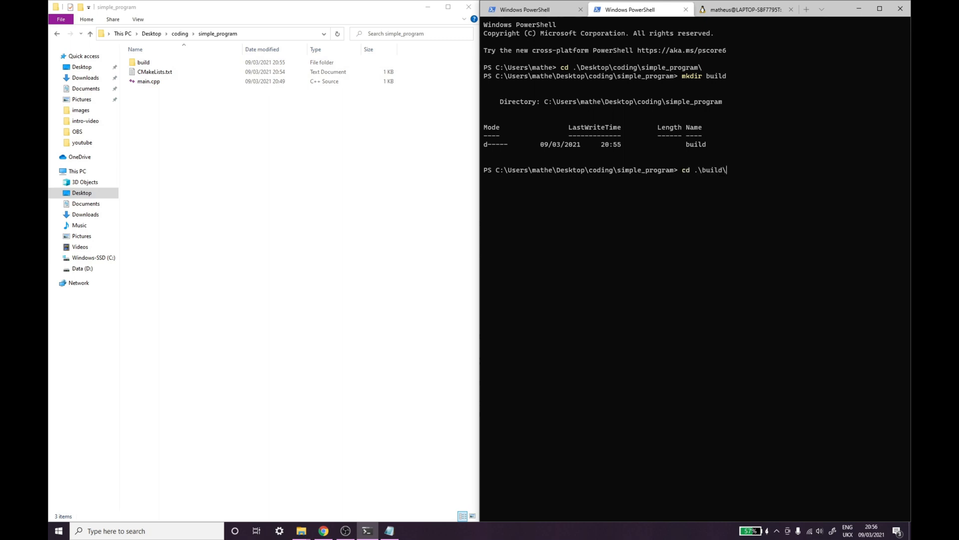
pyautogui.write('cmake')
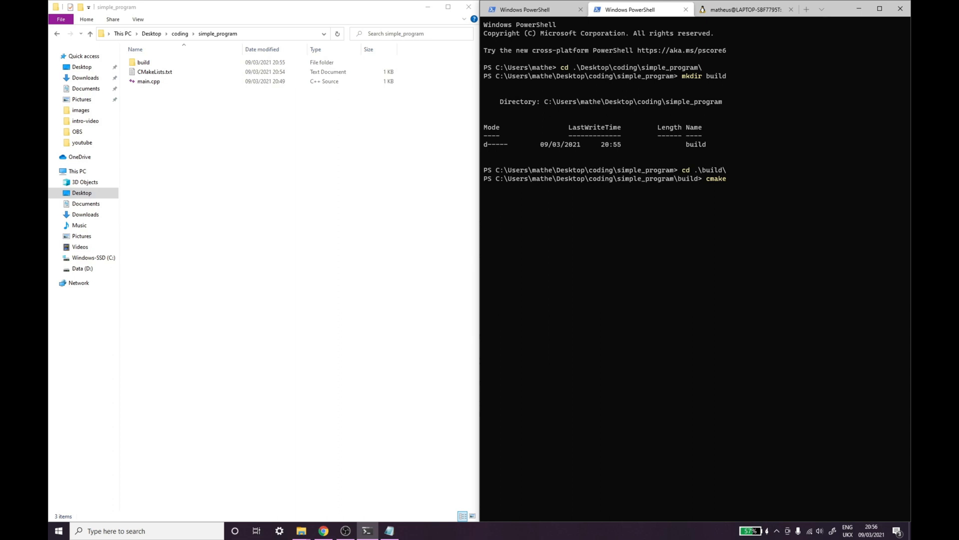
pyautogui.write('" "')
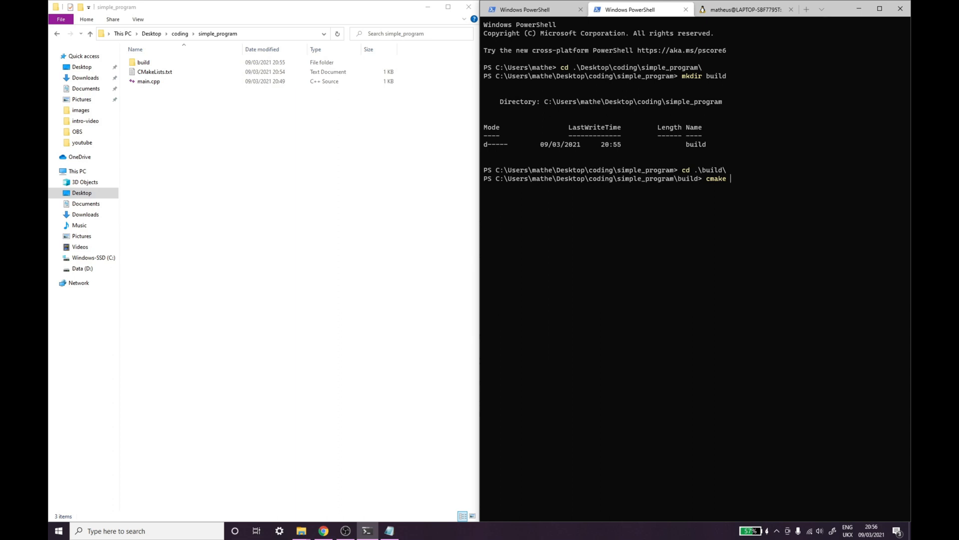
pyautogui.write('..')
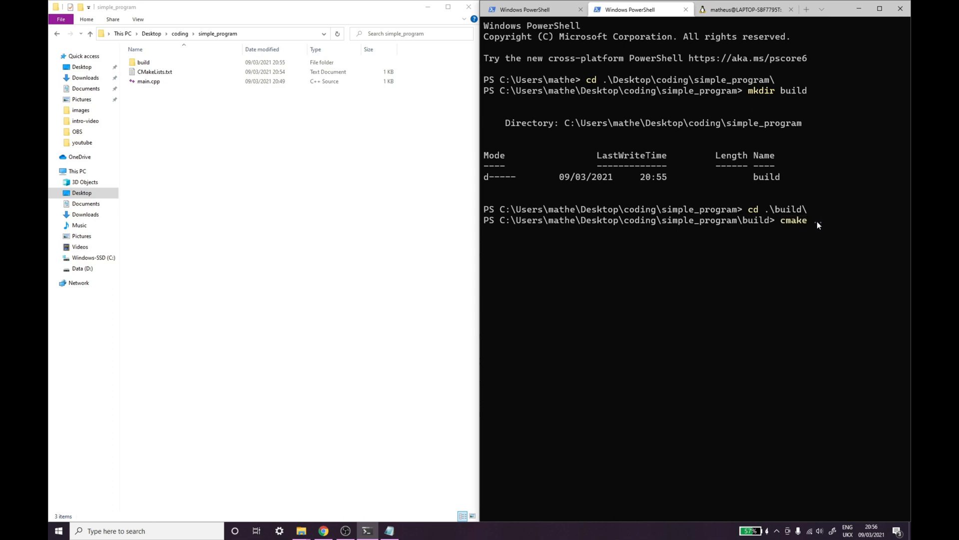
pyautogui.write('..')
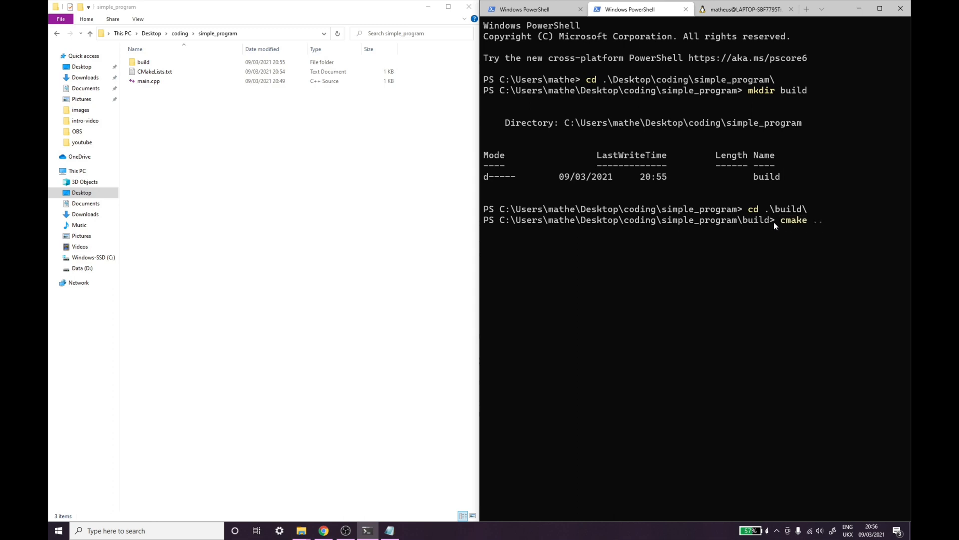
pyautogui.moveTo(737, 223)
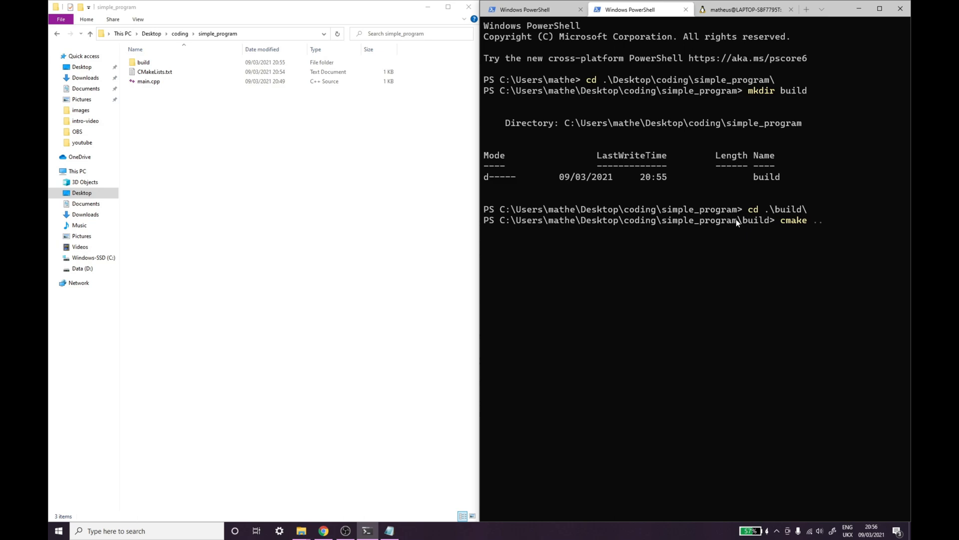
pyautogui.moveTo(837, 251)
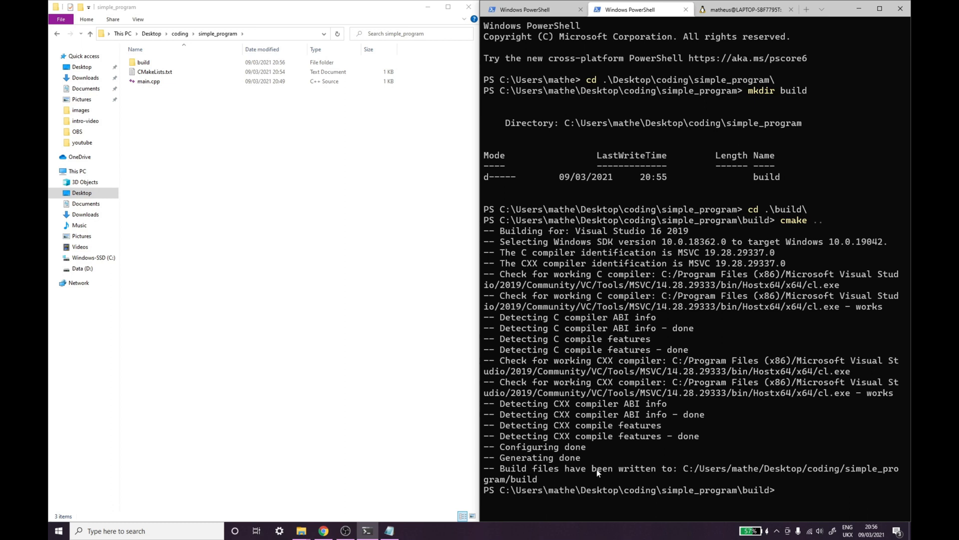
pyautogui.moveTo(771, 460)
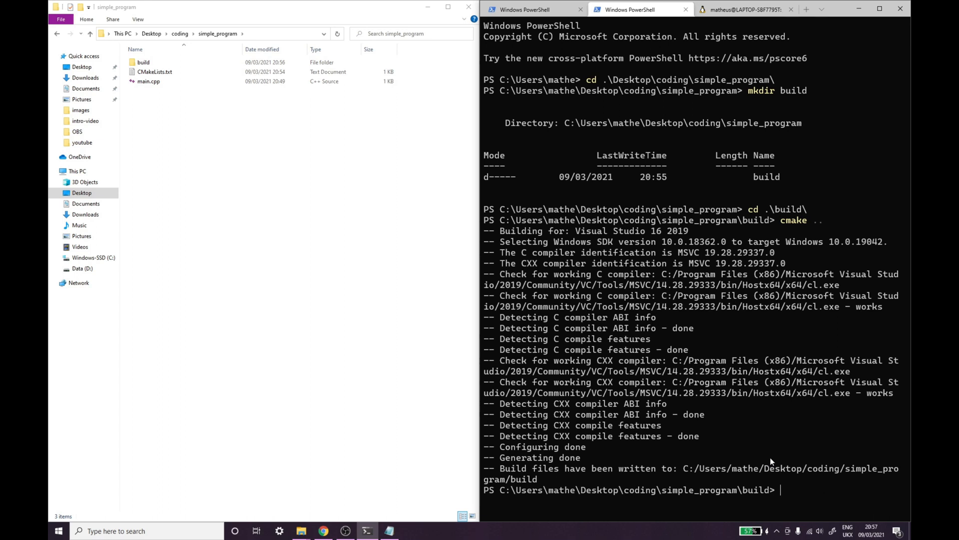
pyautogui.moveTo(764, 462)
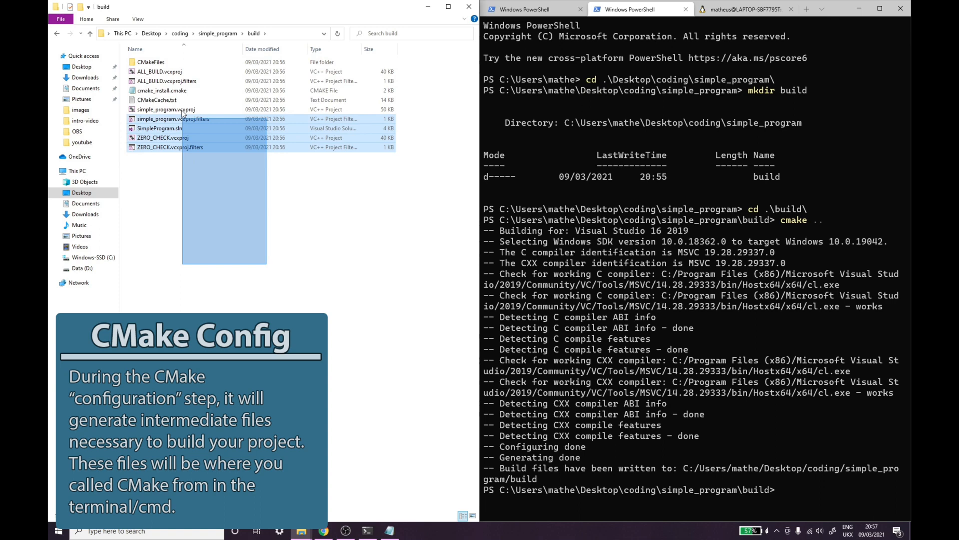
# Highlight the generated .vcxproj files in the build folder, then clear the selection
pyautogui.click(369, 278)
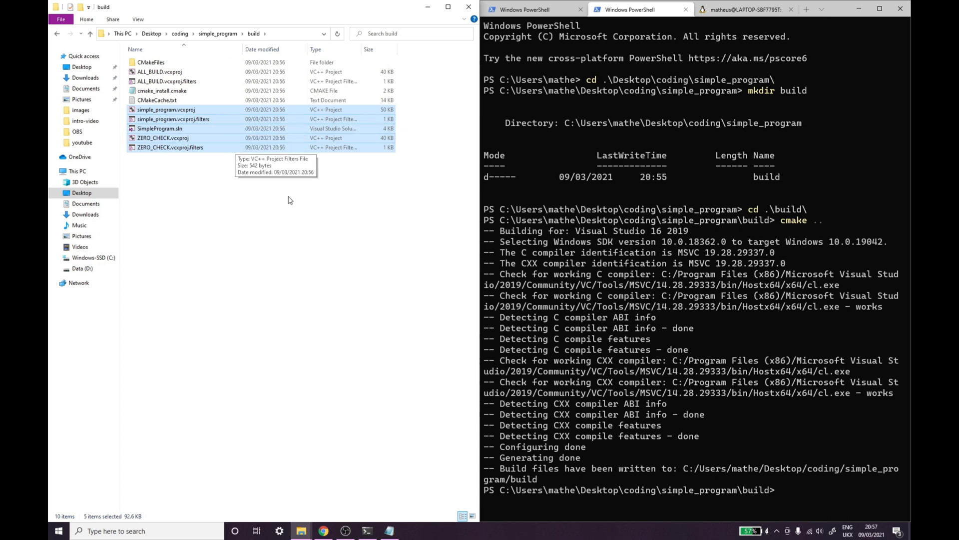
pyautogui.click(344, 278)
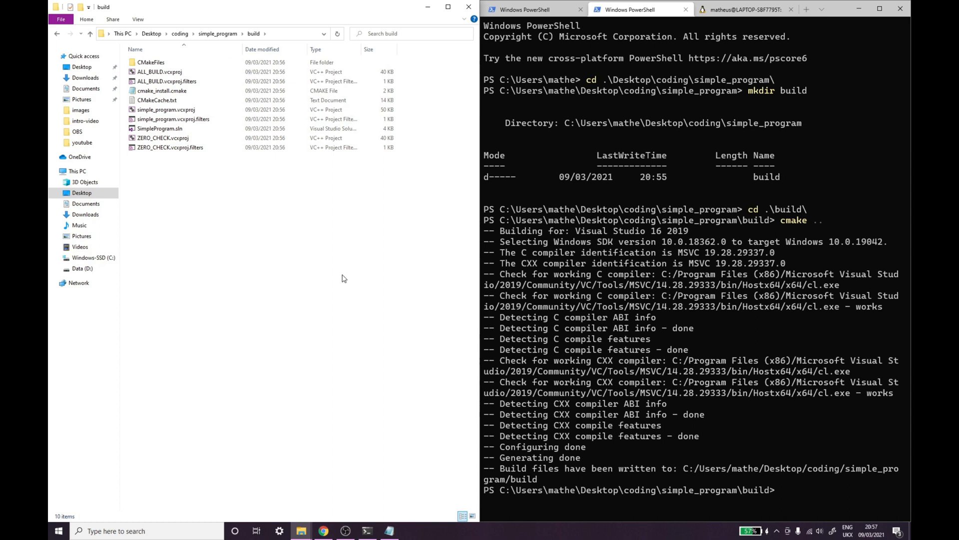
pyautogui.moveTo(615, 267)
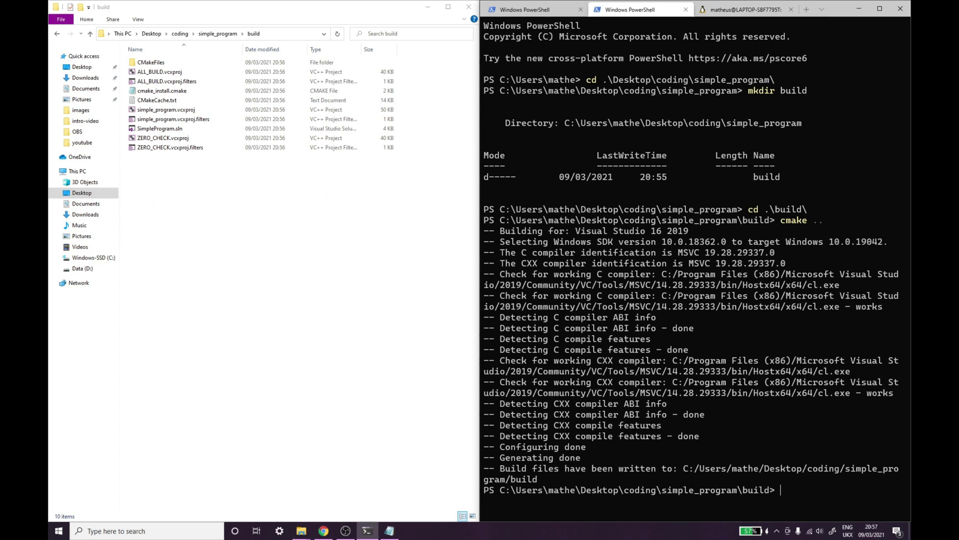
# Run cmake --build . to compile Debug\simple_program.exe, then select part of the build output
pyautogui.write('cmake --buil')
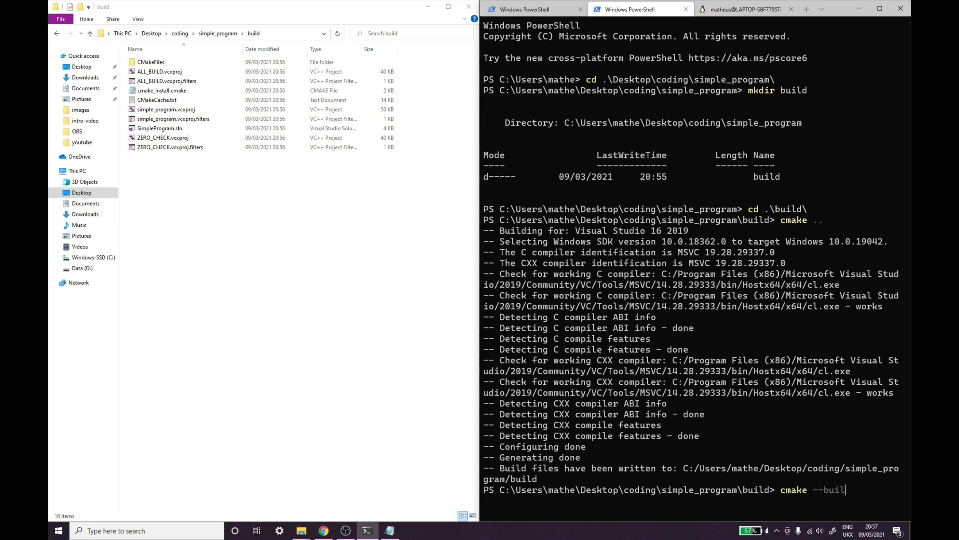
pyautogui.press('Enter')
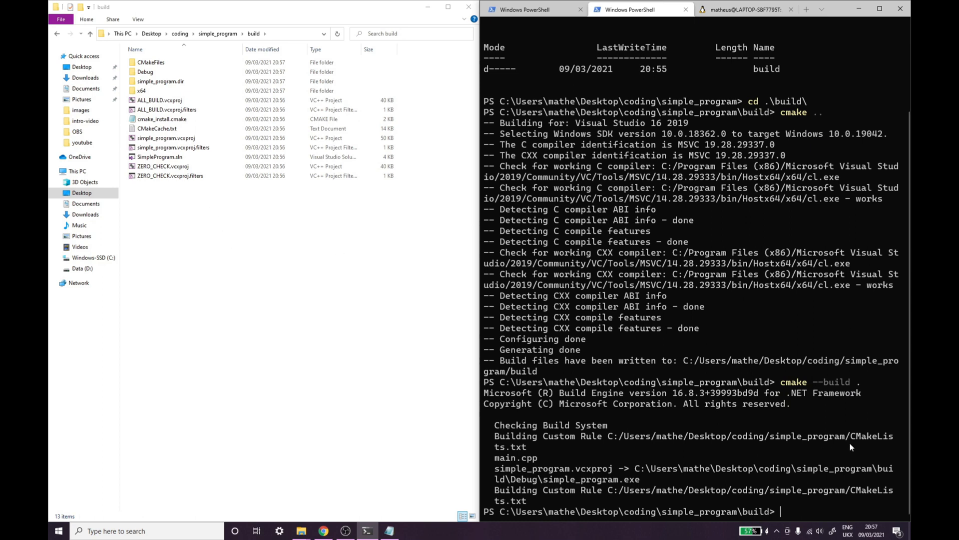
pyautogui.doubleClick(755, 381)
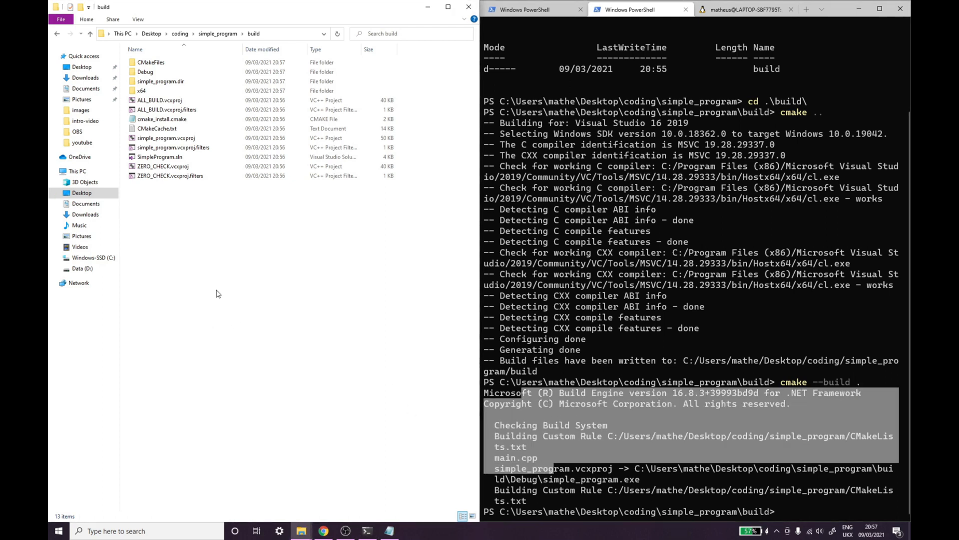
# Open the build's Debug folder in File Explorer and select simple_program.exe
pyautogui.click(142, 90)
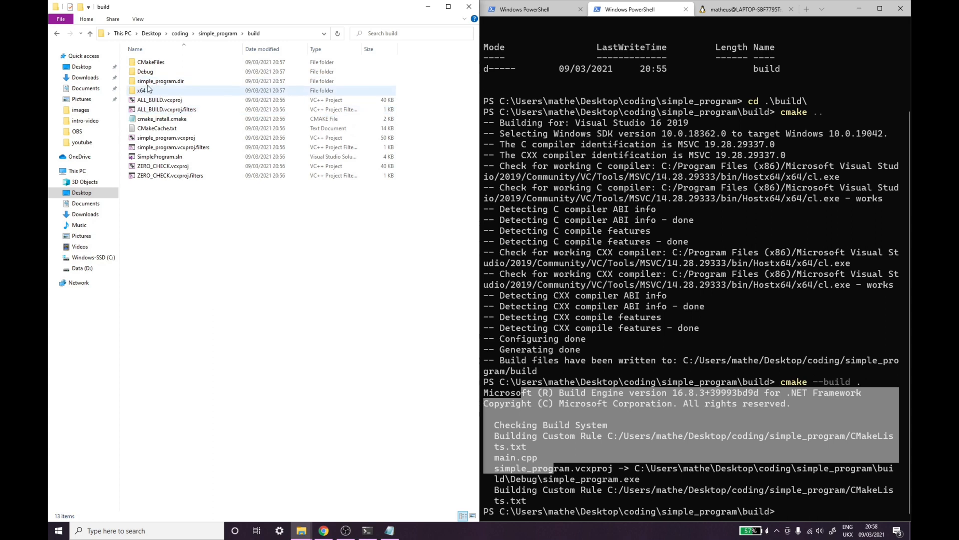
pyautogui.doubleClick(145, 72)
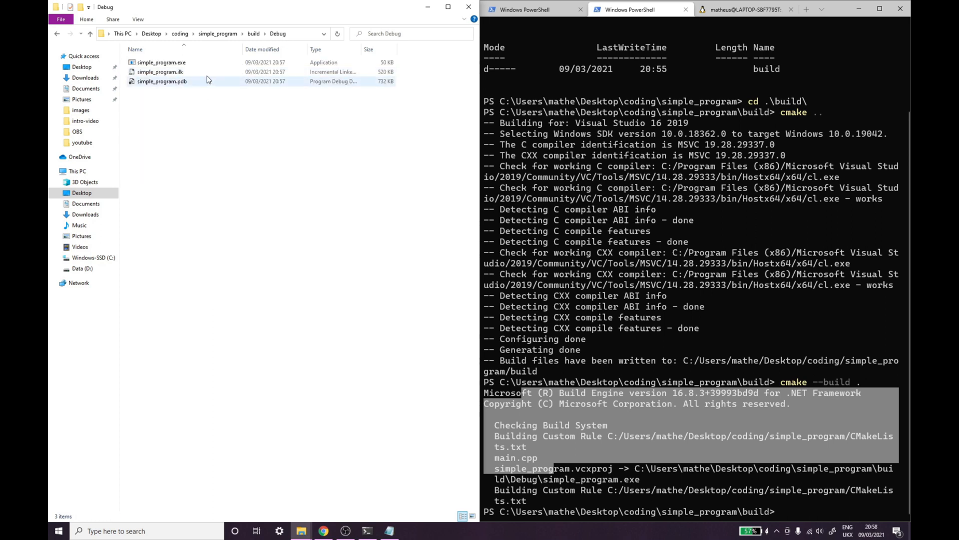
pyautogui.click(160, 62)
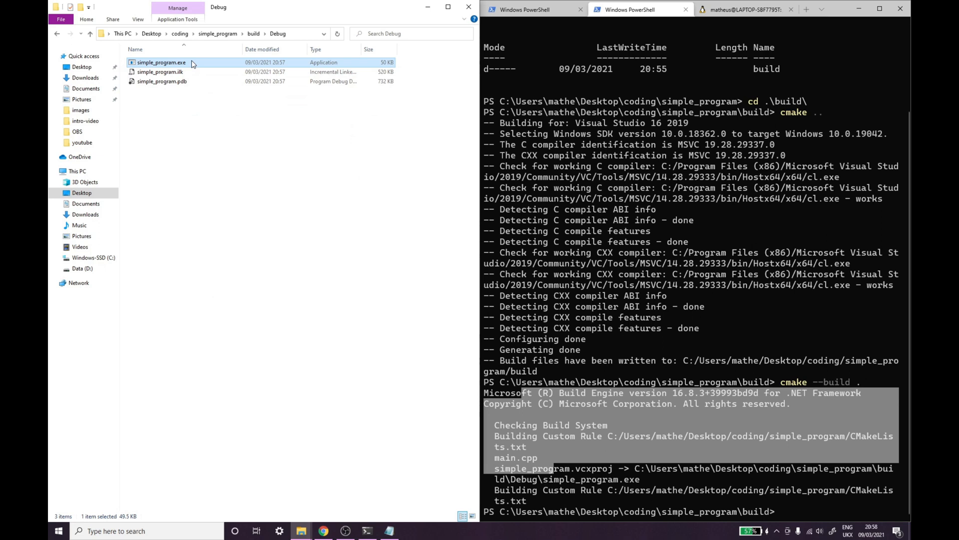
pyautogui.moveTo(287, 150)
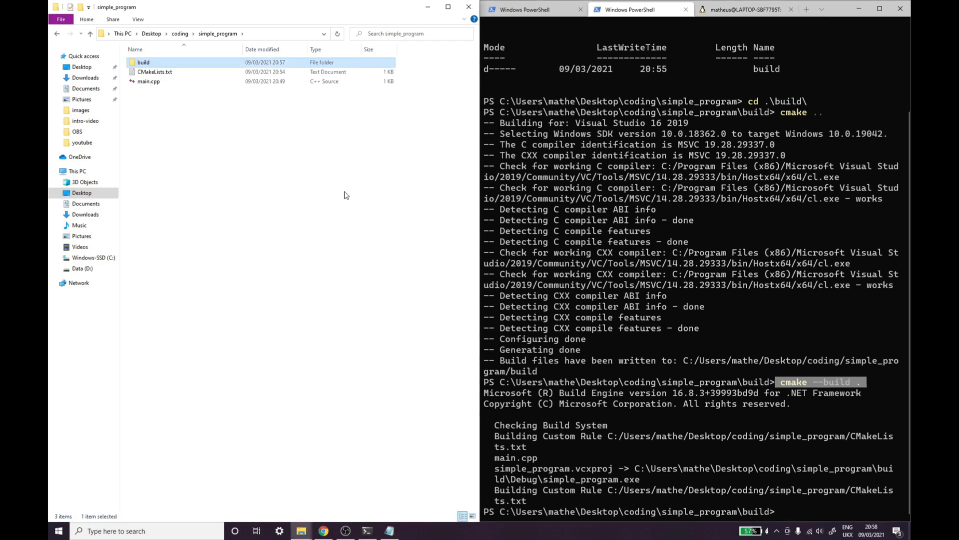
# Select items in File Explorer and close the Windows Terminal window
pyautogui.click(155, 71)
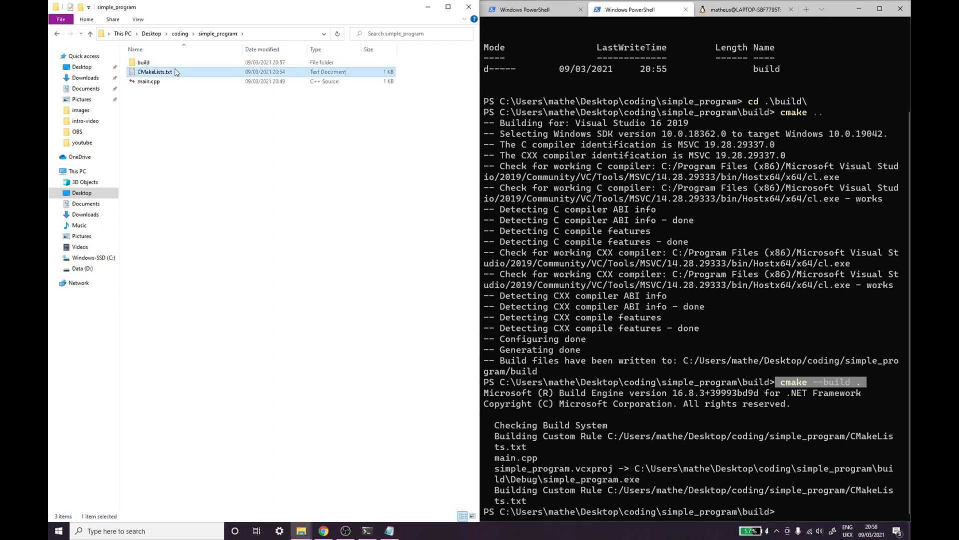
pyautogui.click(144, 62)
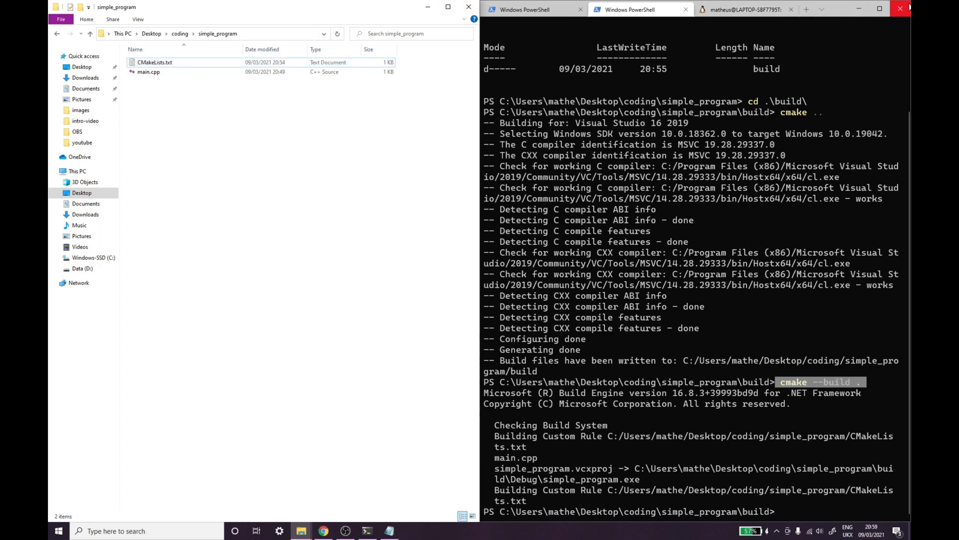
pyautogui.click(898, 9)
pyautogui.write('vis')
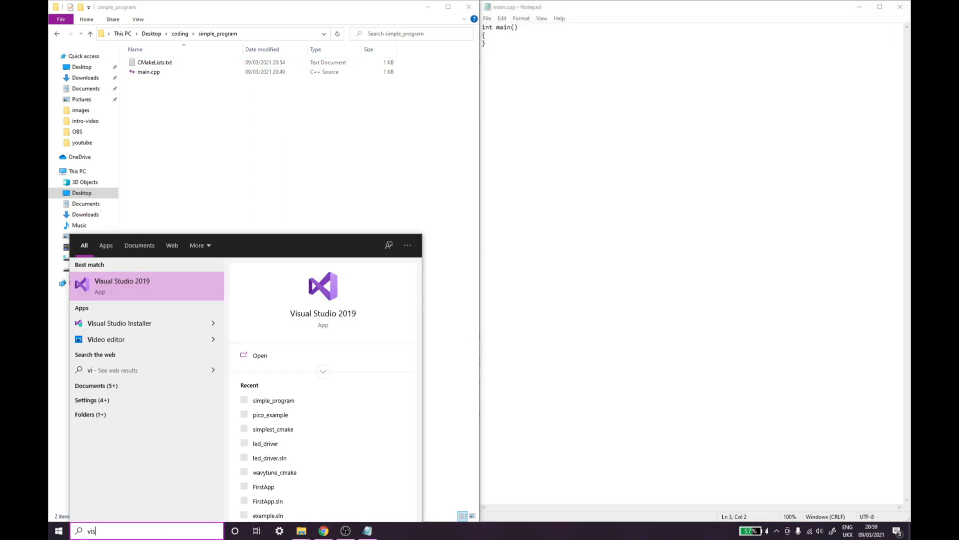
# Launch Visual Studio 2019 and open the simple_program folder as a local folder
pyautogui.click(122, 285)
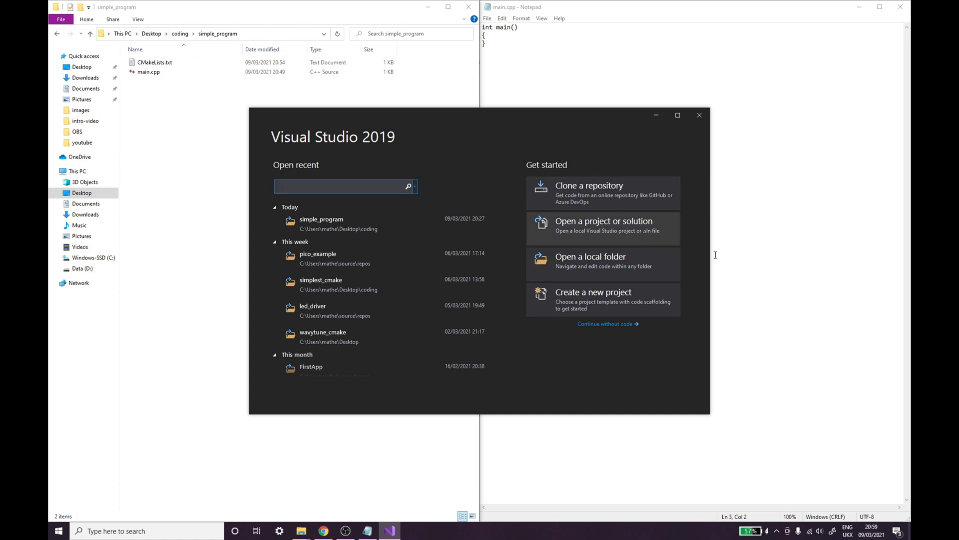
pyautogui.click(603, 260)
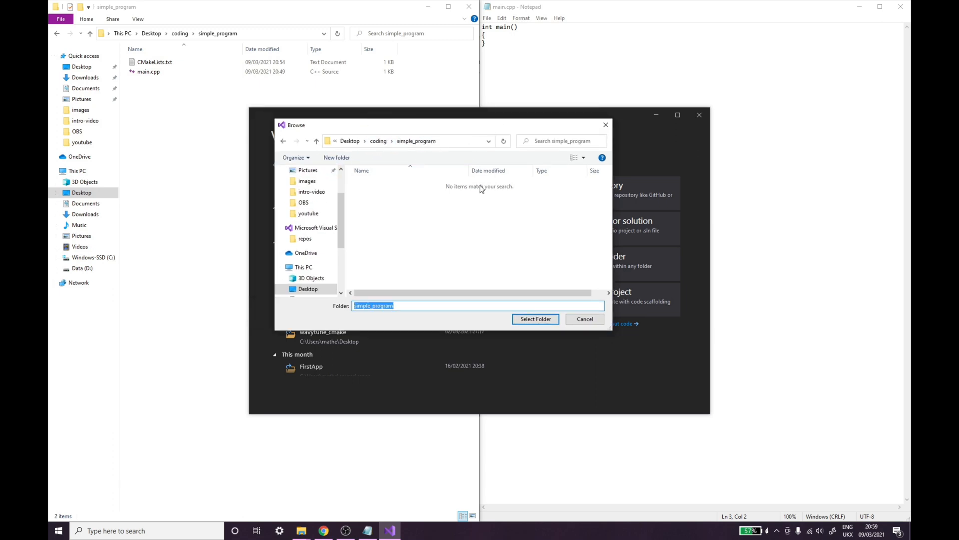
pyautogui.click(585, 319)
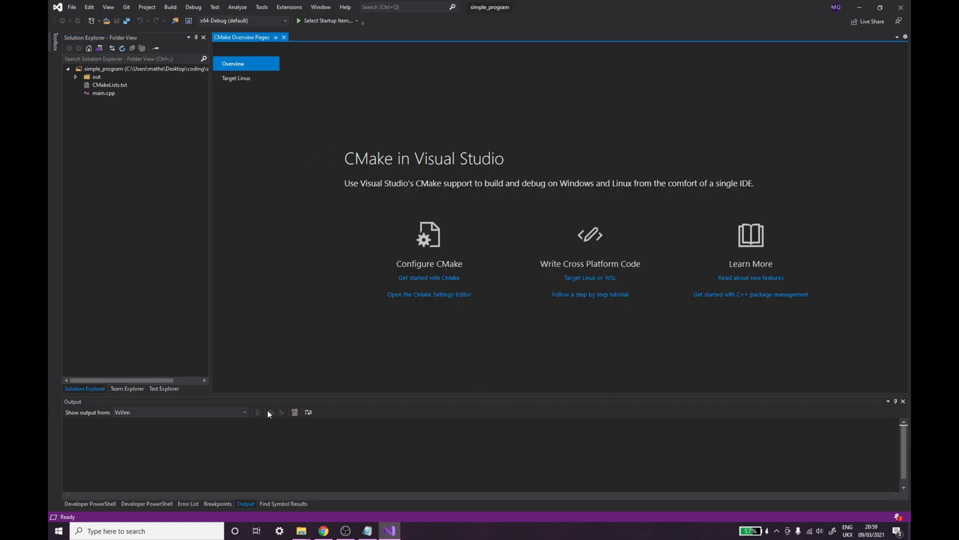
pyautogui.moveTo(247, 349)
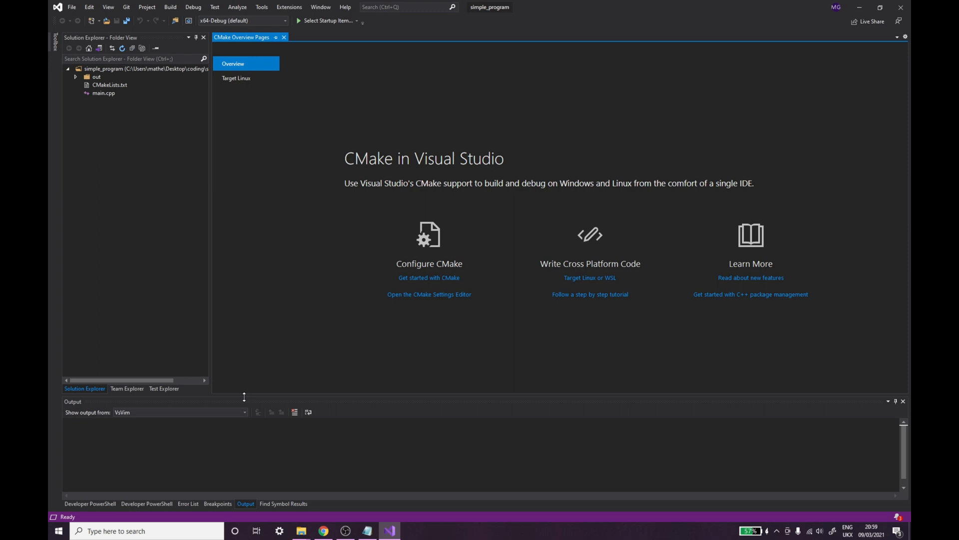
# Set the Output pane's 'Show output from' to CMake to view the configuration log
pyautogui.click(244, 412)
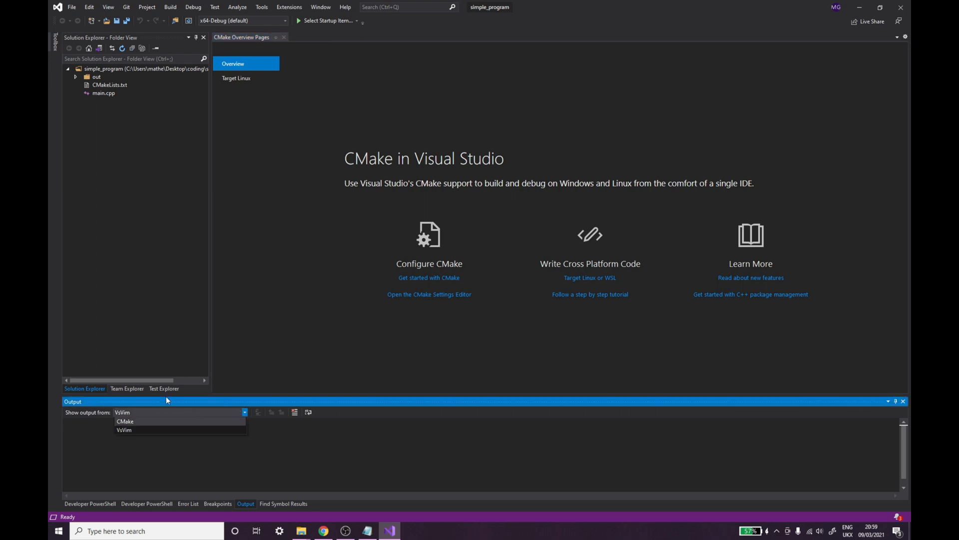
pyautogui.moveTo(176, 430)
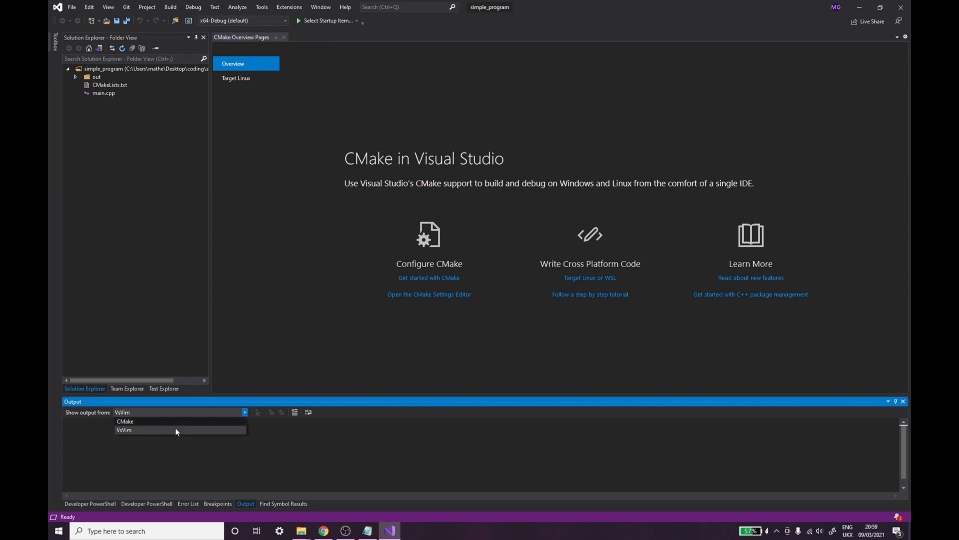
pyautogui.click(126, 421)
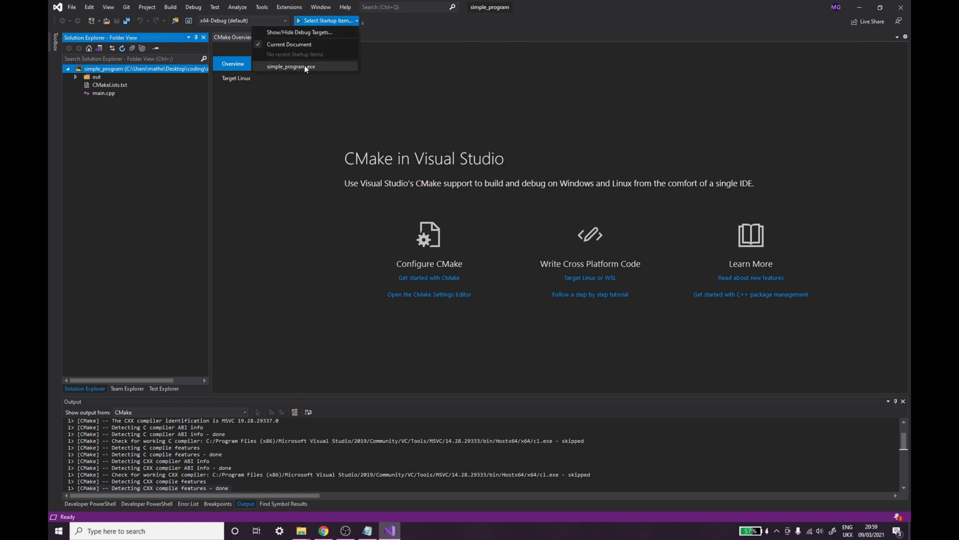
# Make simple_program.exe the startup item, then close the finished debug console
pyautogui.click(288, 66)
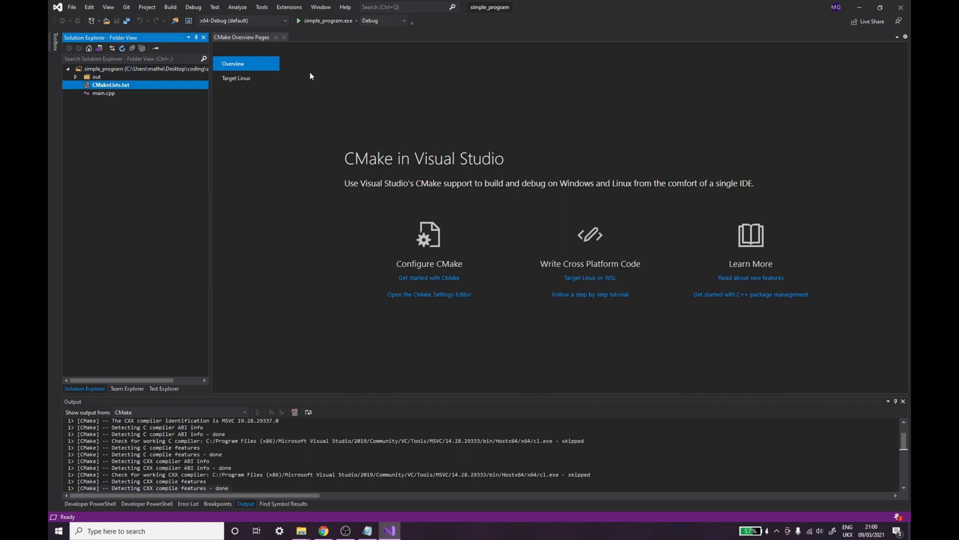
pyautogui.moveTo(131, 95)
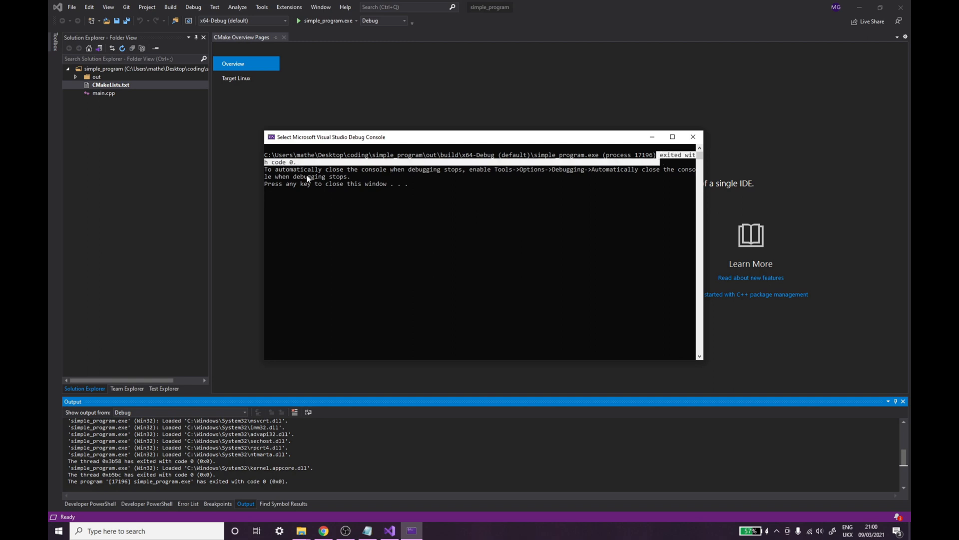
pyautogui.moveTo(351, 184)
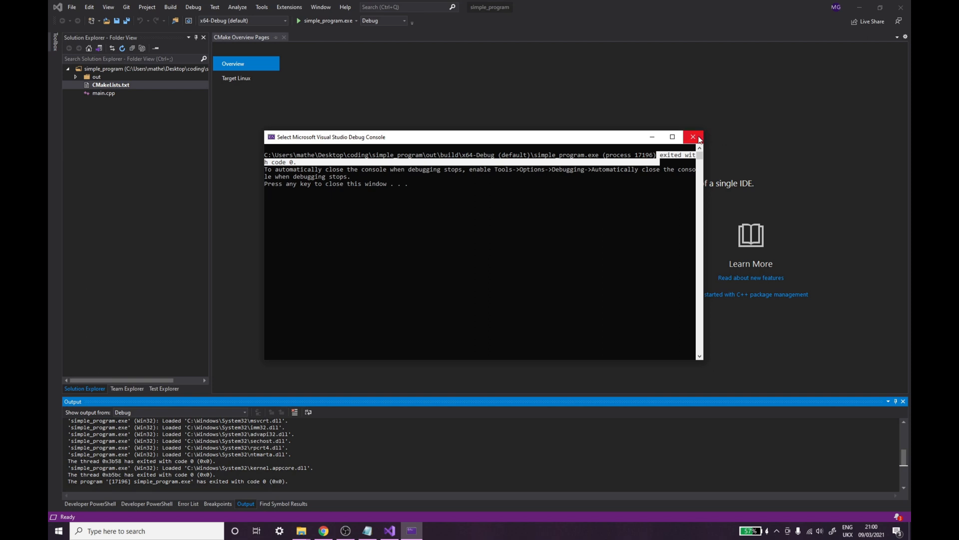
pyautogui.click(693, 137)
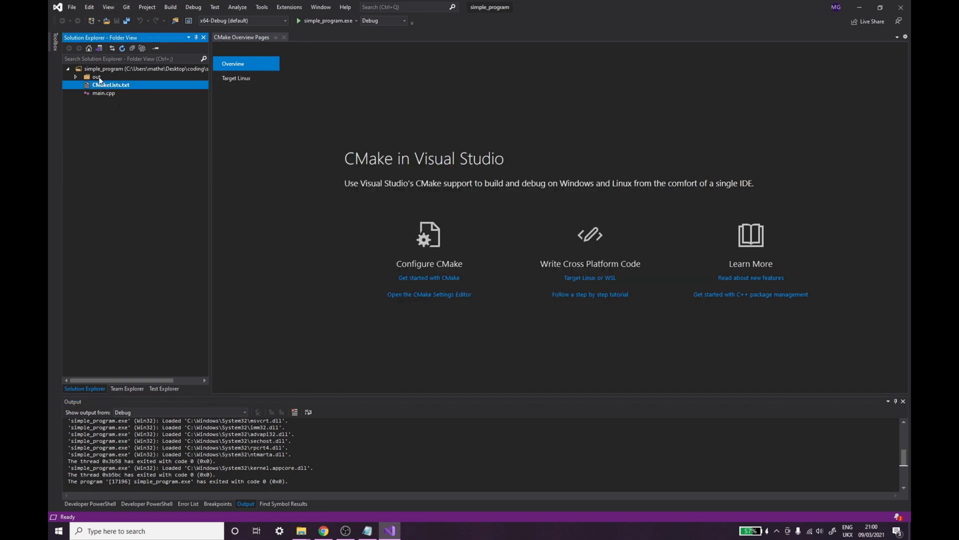
# Open main.cpp and CMakeLists.txt in the editor, then return to main.cpp
pyautogui.doubleClick(103, 93)
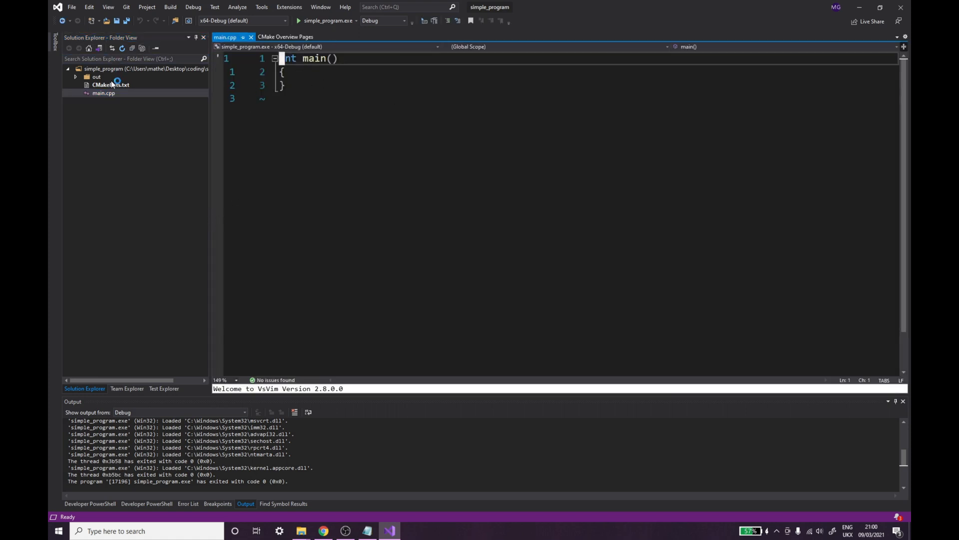
pyautogui.doubleClick(107, 84)
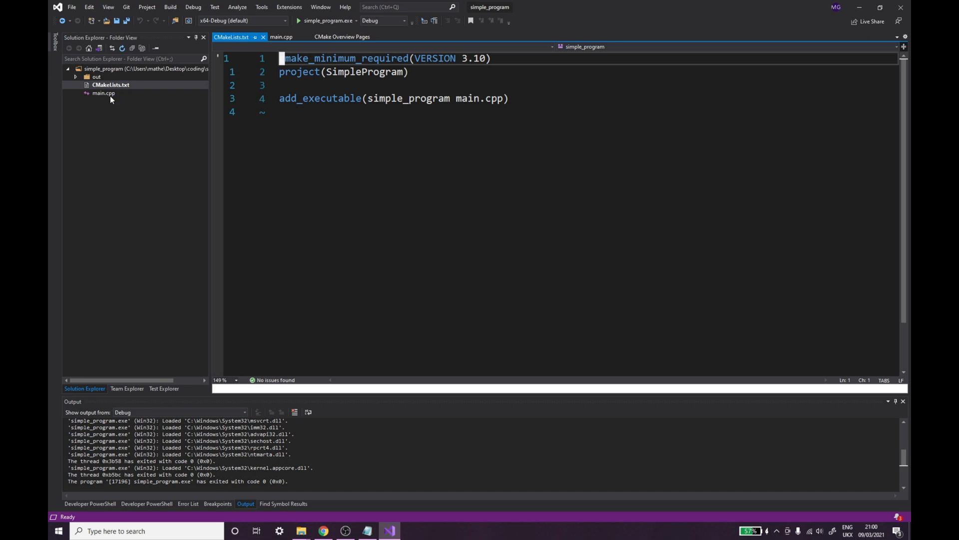
pyautogui.click(282, 37)
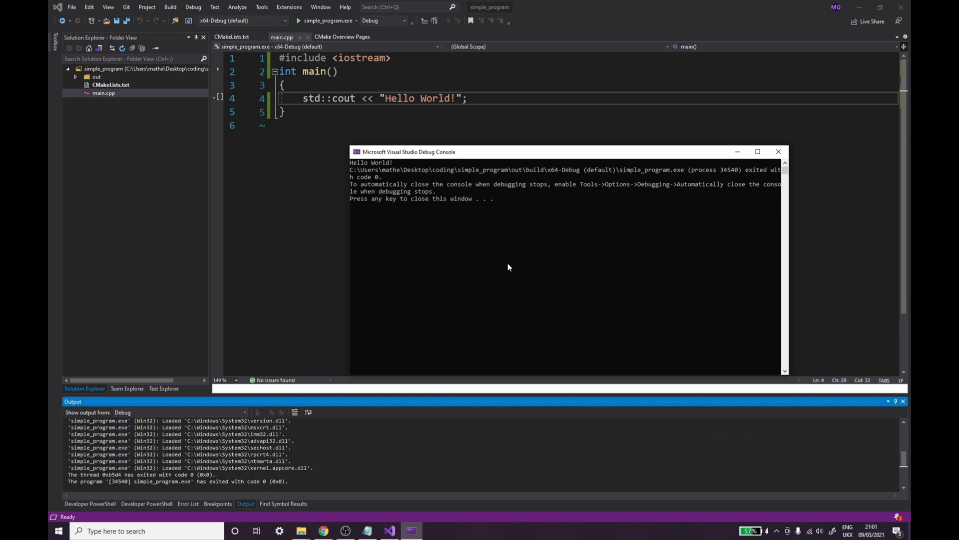
pyautogui.moveTo(367, 184)
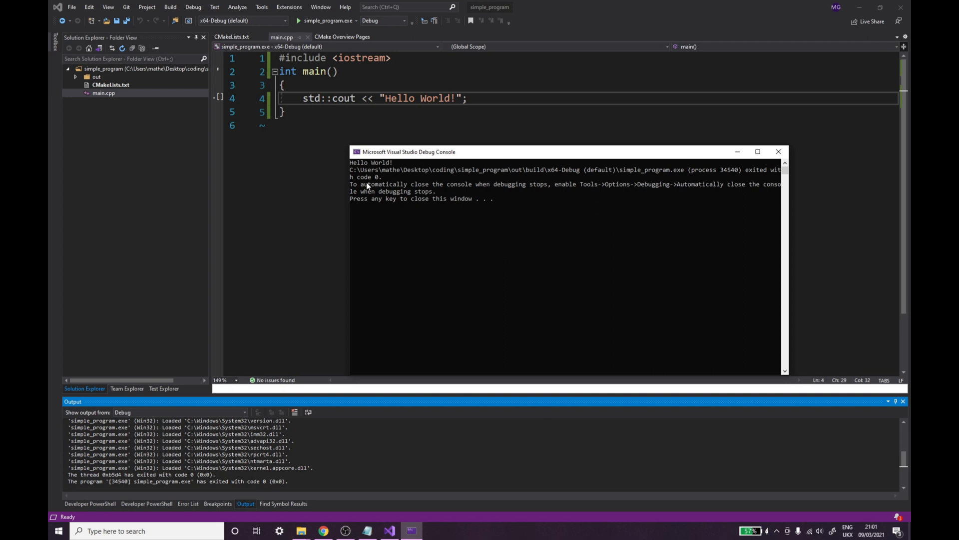
pyautogui.moveTo(541, 223)
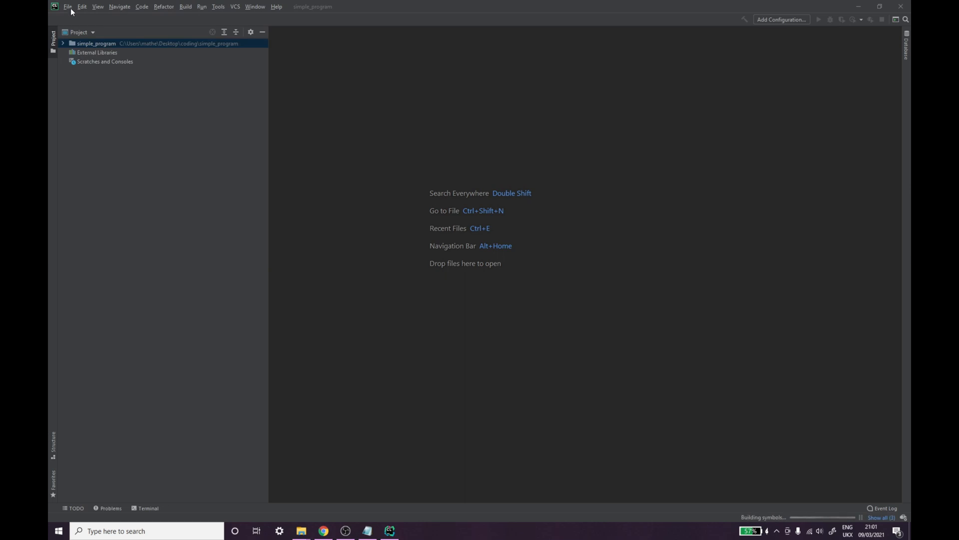
# Browse CLion's File and Edit menus while the simple_program CMake project loads
pyautogui.click(66, 6)
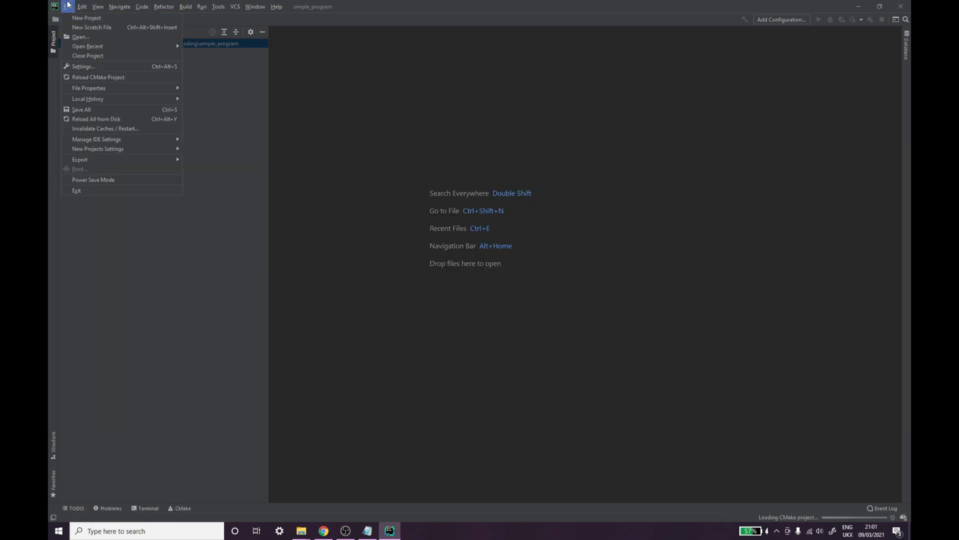
pyautogui.click(79, 6)
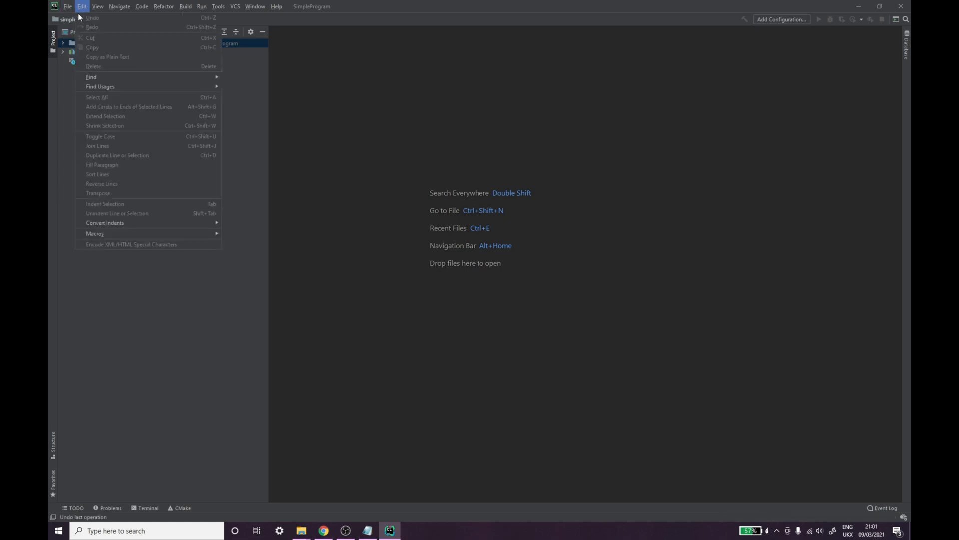
pyautogui.click(63, 7)
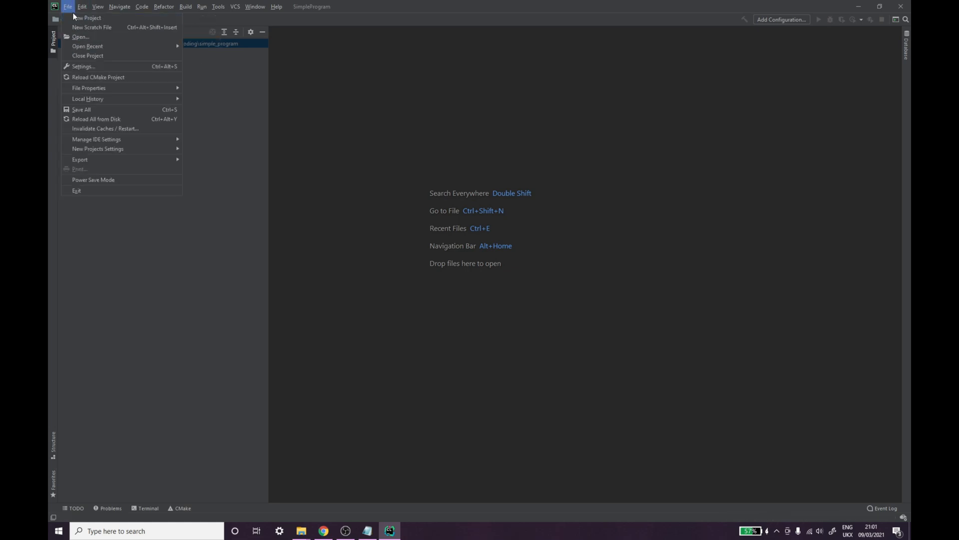
pyautogui.click(80, 37)
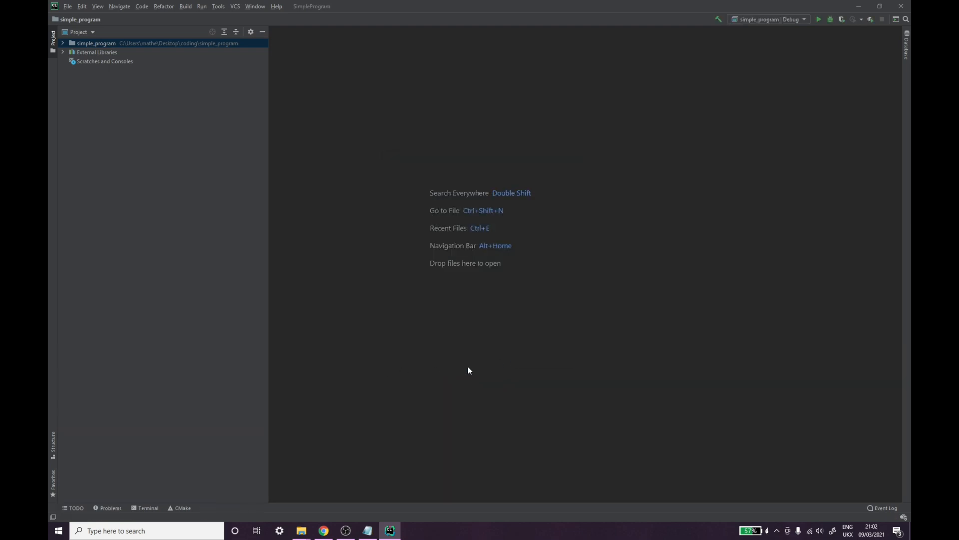
pyautogui.moveTo(407, 371)
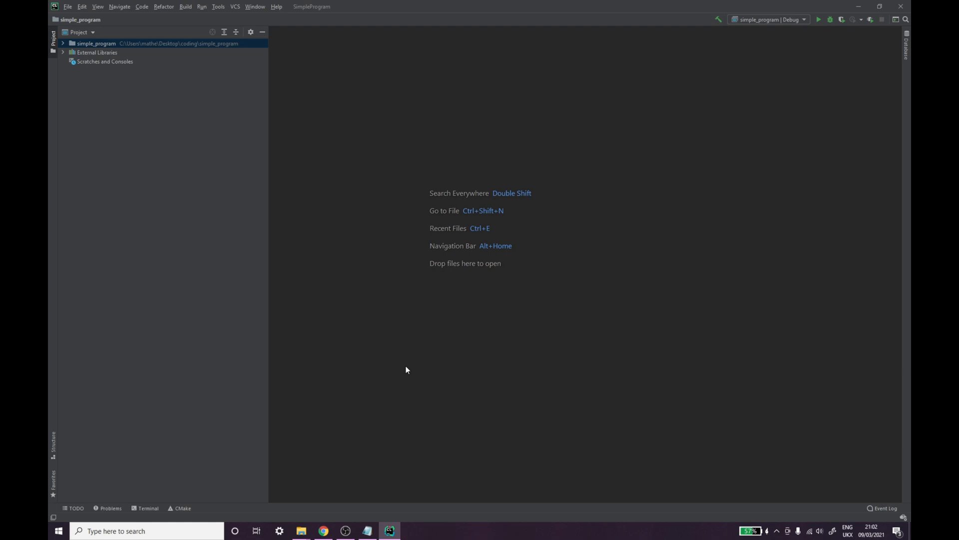
pyautogui.moveTo(156, 119)
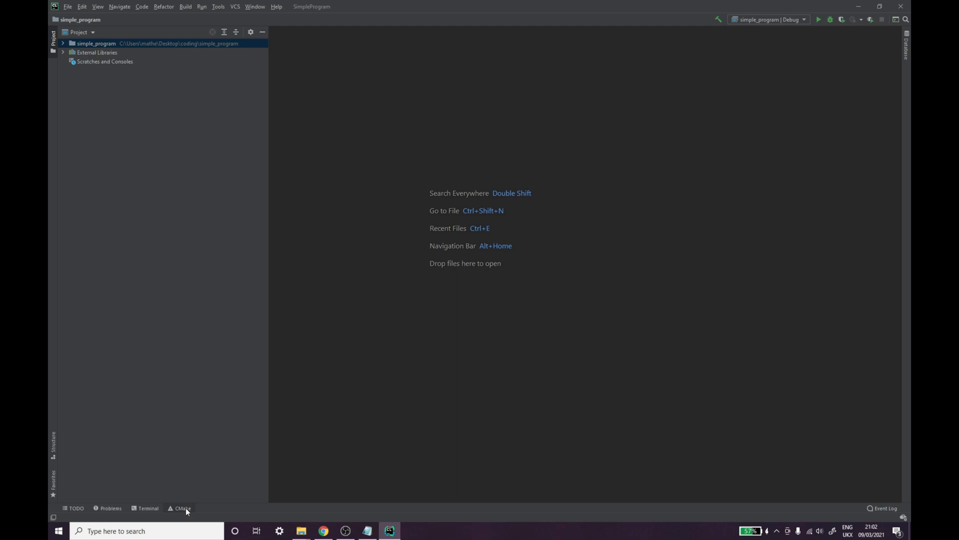
# Run the simple_program configuration and check the output's Hello World! and exit code 0
pyautogui.click(182, 508)
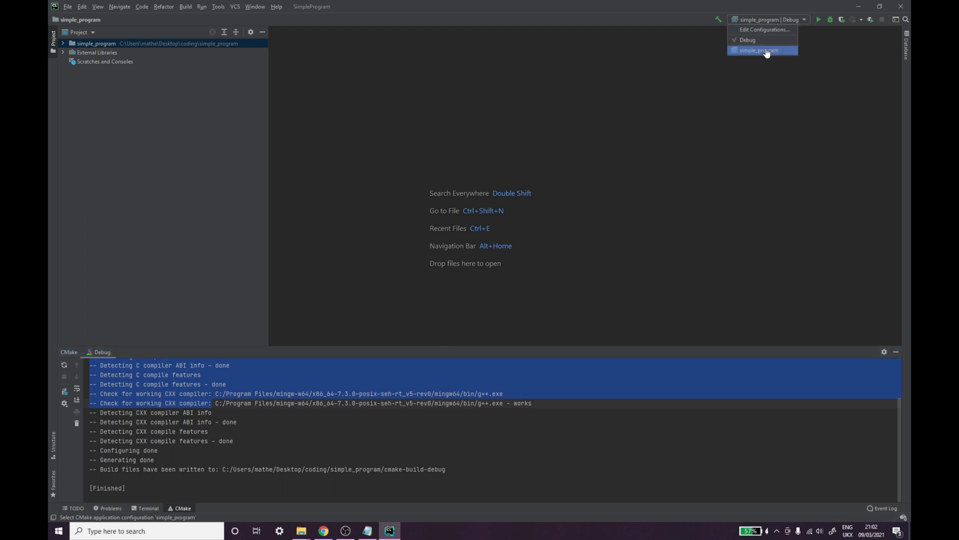
pyautogui.click(762, 50)
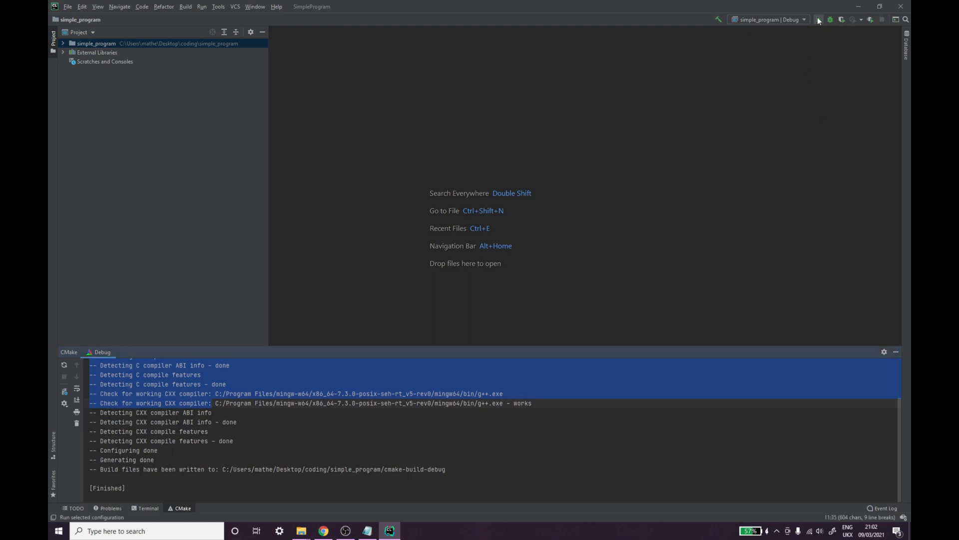
pyautogui.click(826, 20)
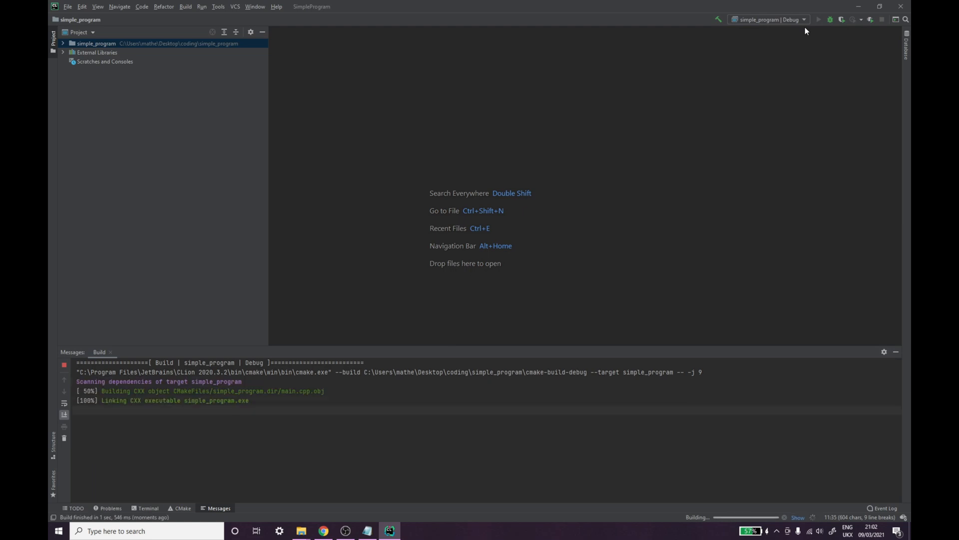
pyautogui.click(819, 19)
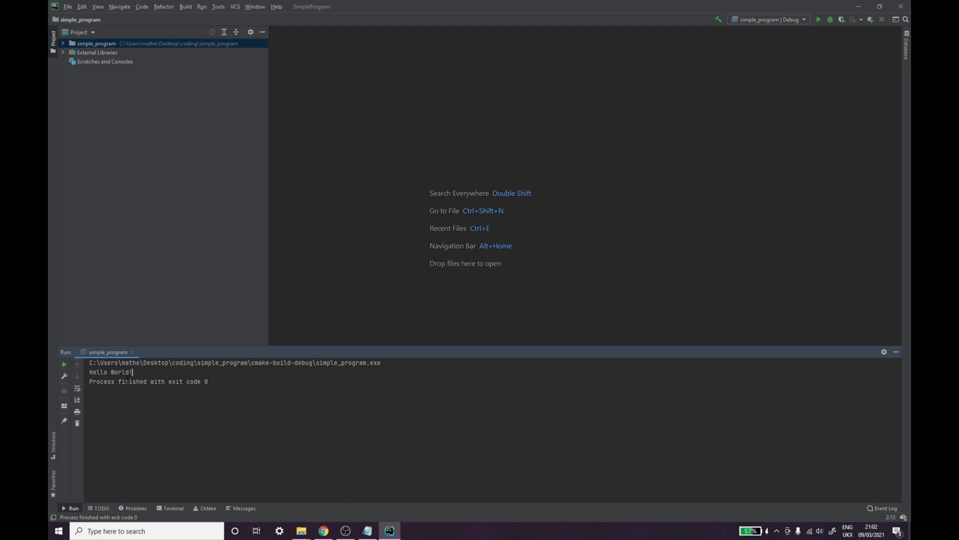
pyautogui.moveTo(120, 381); pyautogui.dragTo(208, 381)
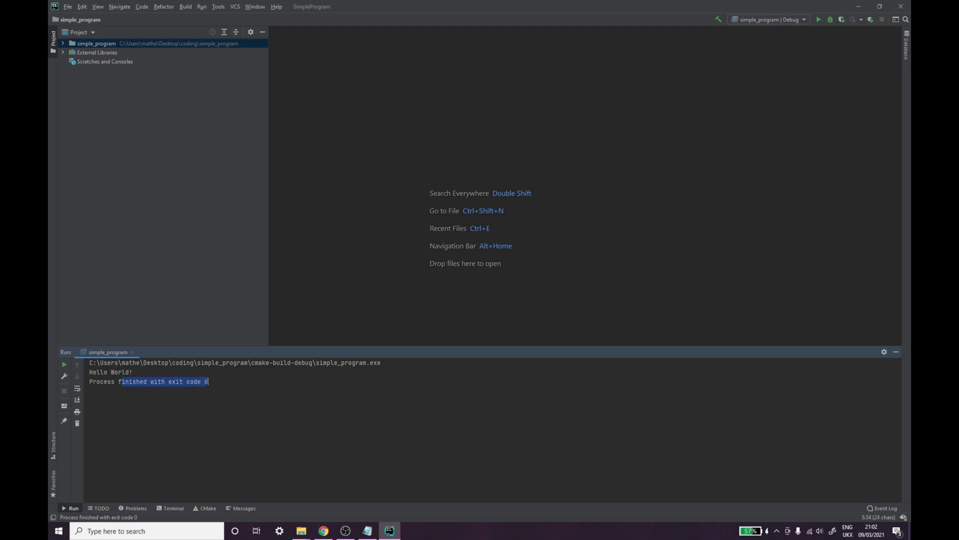
pyautogui.click(292, 386)
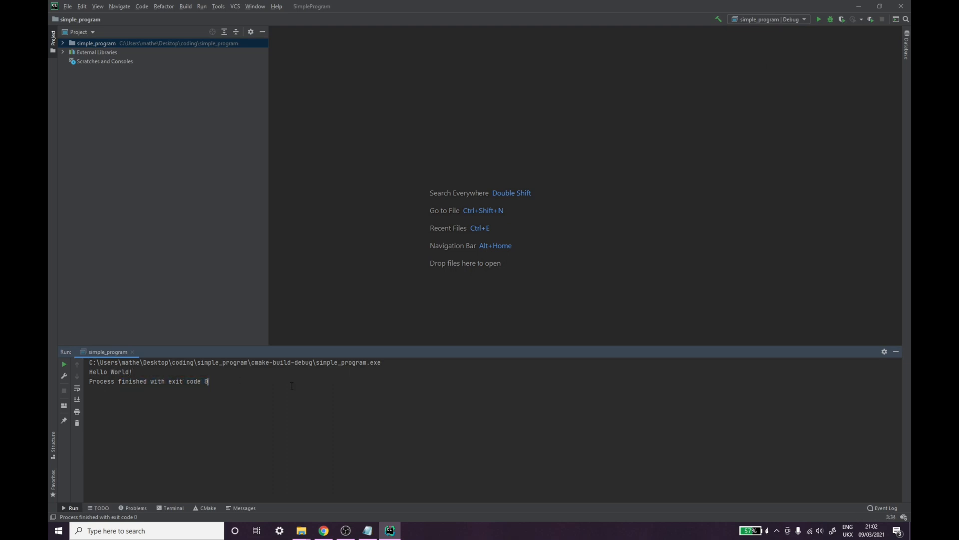